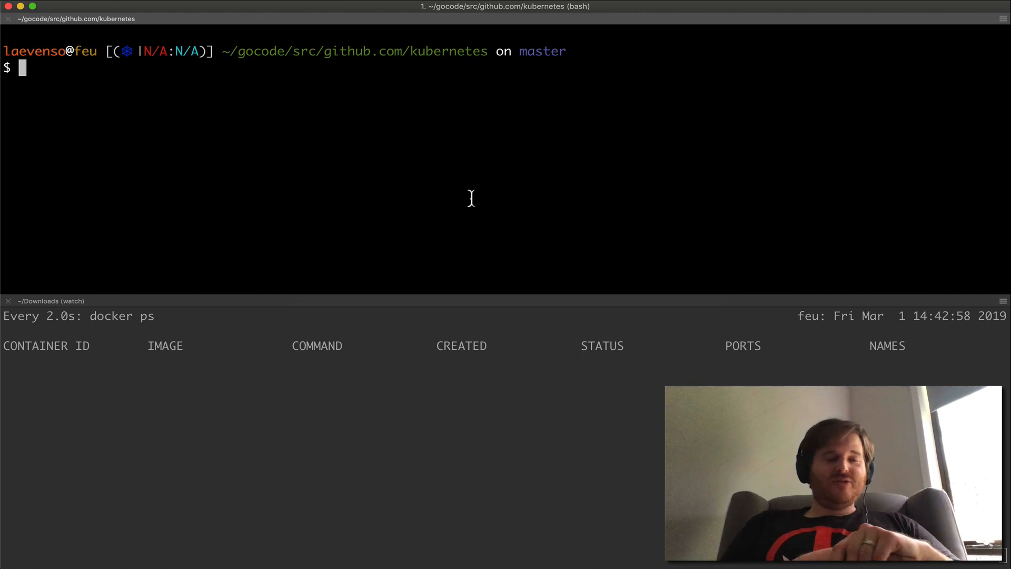
mouse_move(322, 72)
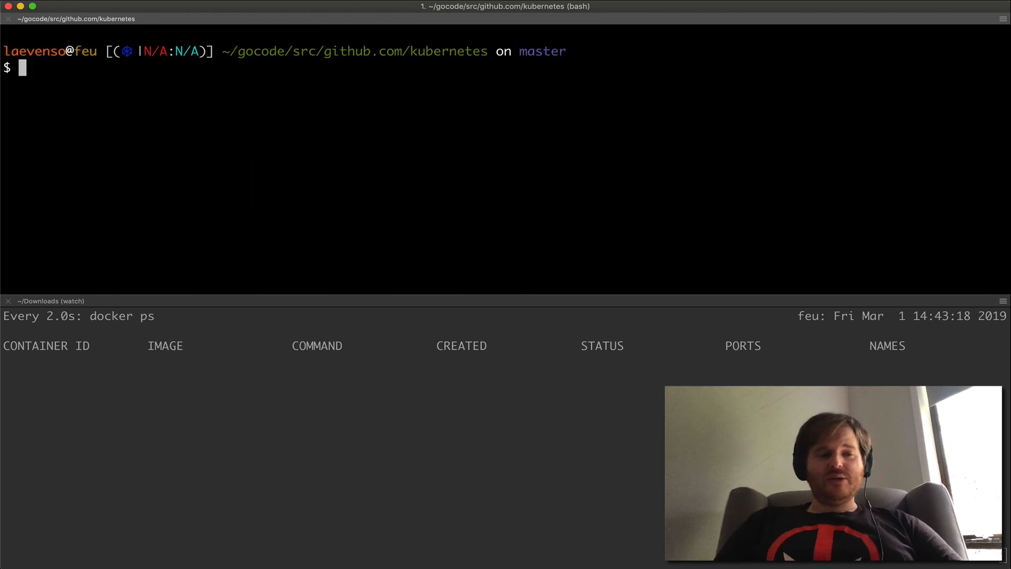
Step: Show the kind build subcommands and the node-image help options
type("kin")
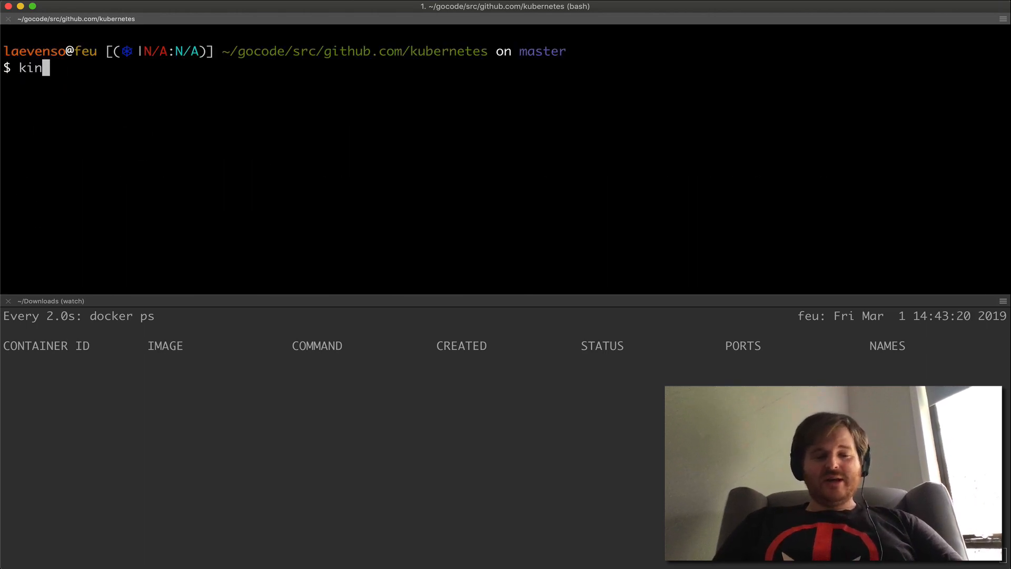
key("Return")
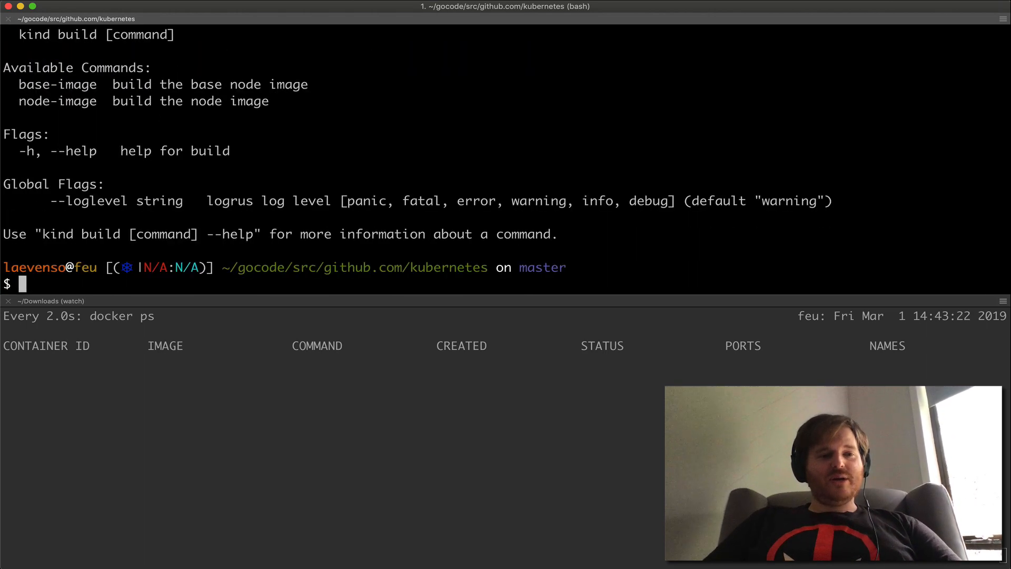
type("kind build")
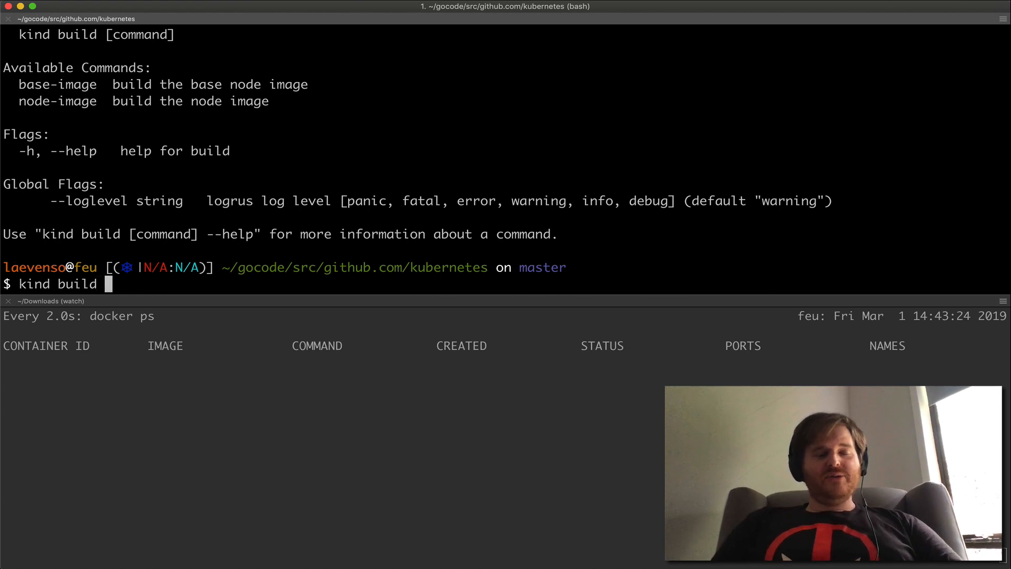
type("node-i")
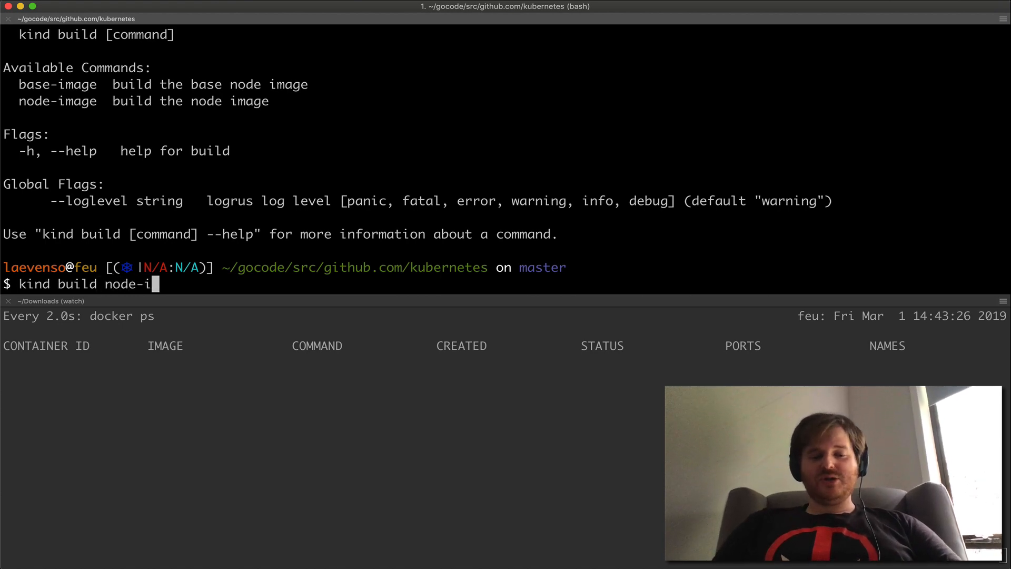
type("mage")
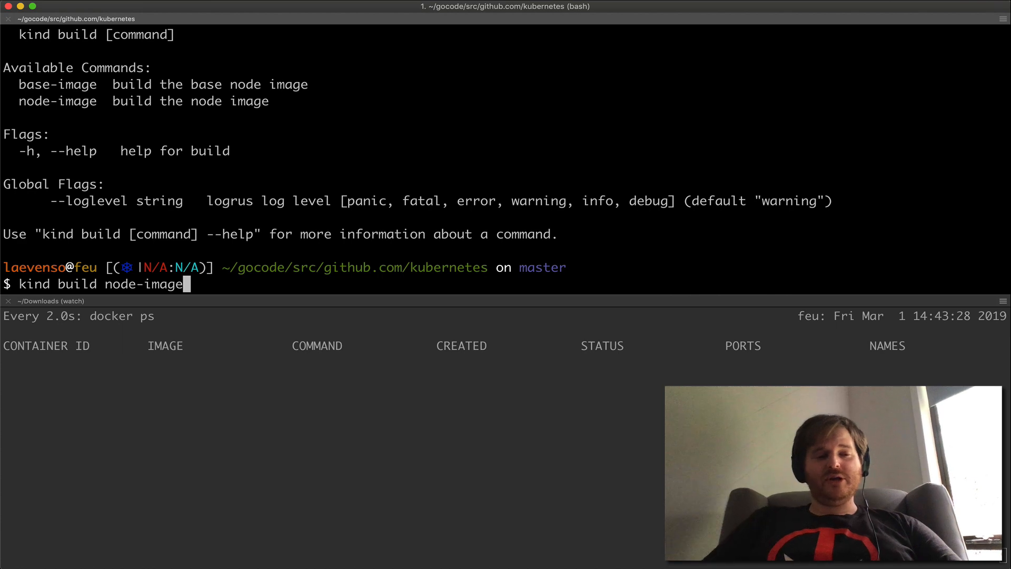
mouse_move(408, 82)
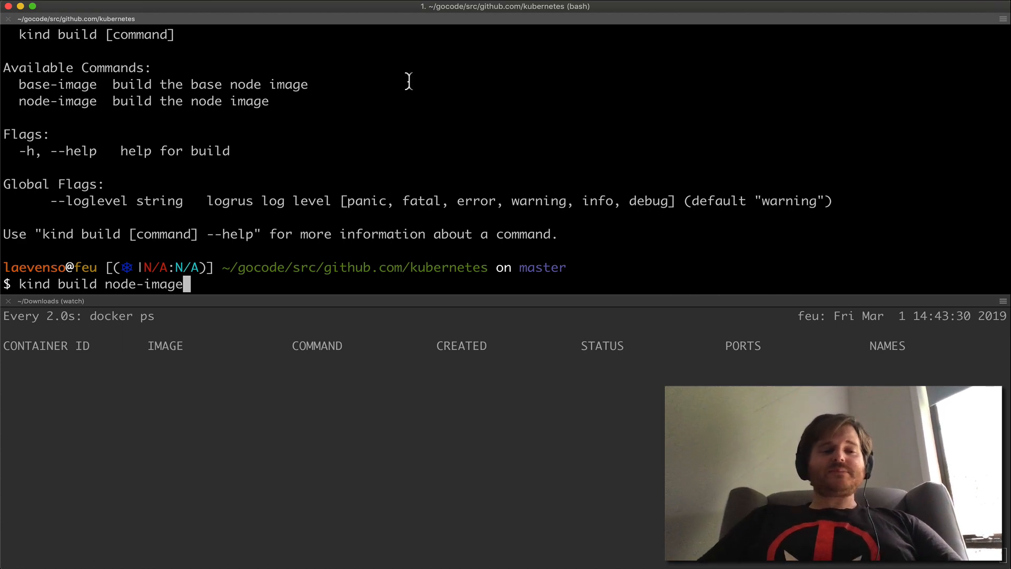
type("-")
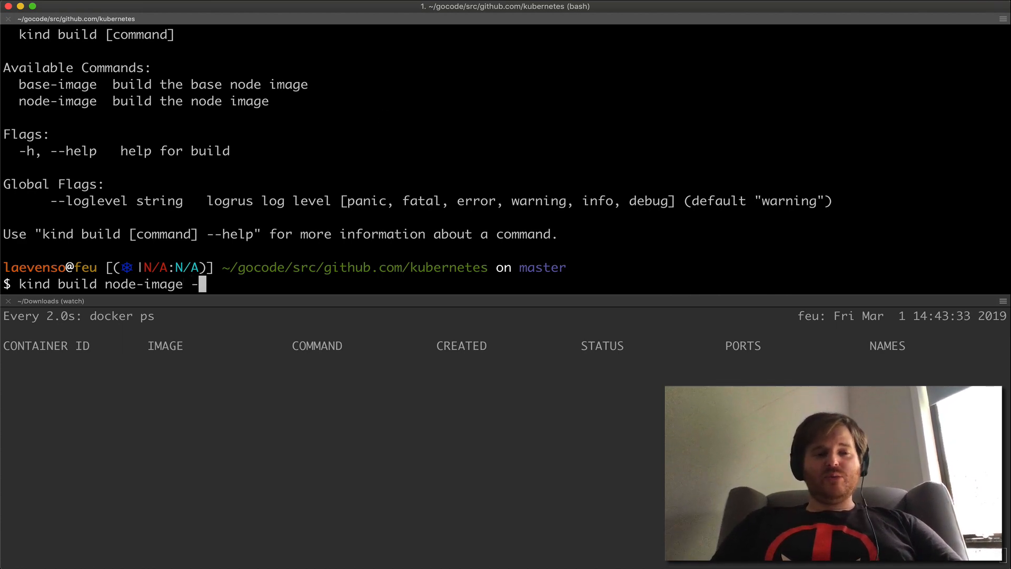
key("Return")
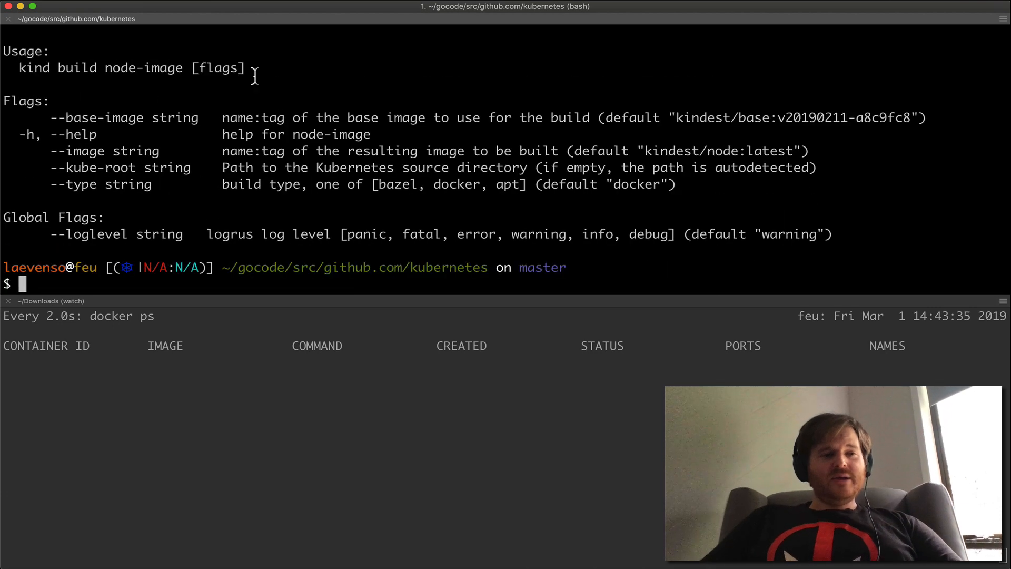
mouse_move(87, 155)
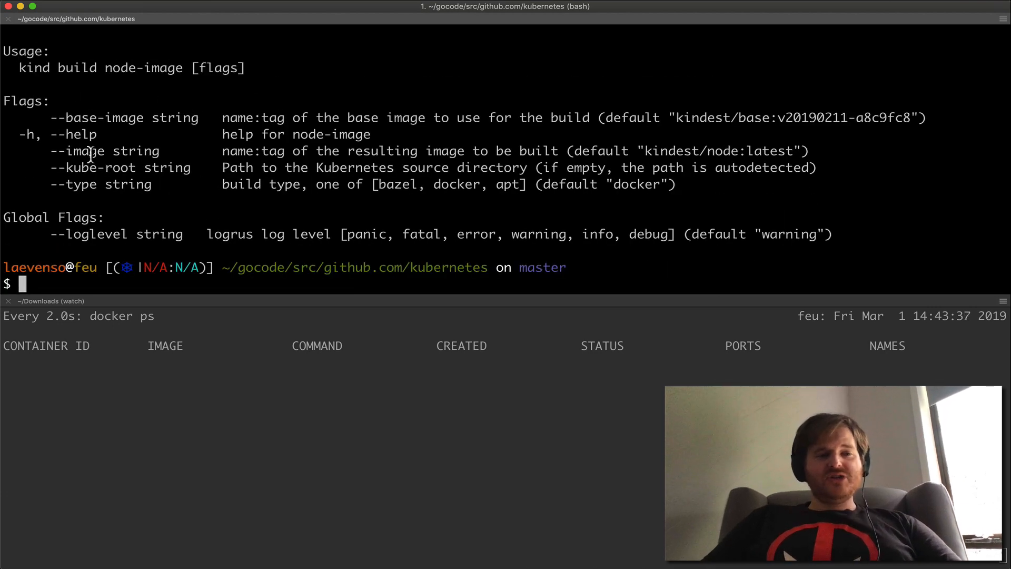
mouse_move(690, 187)
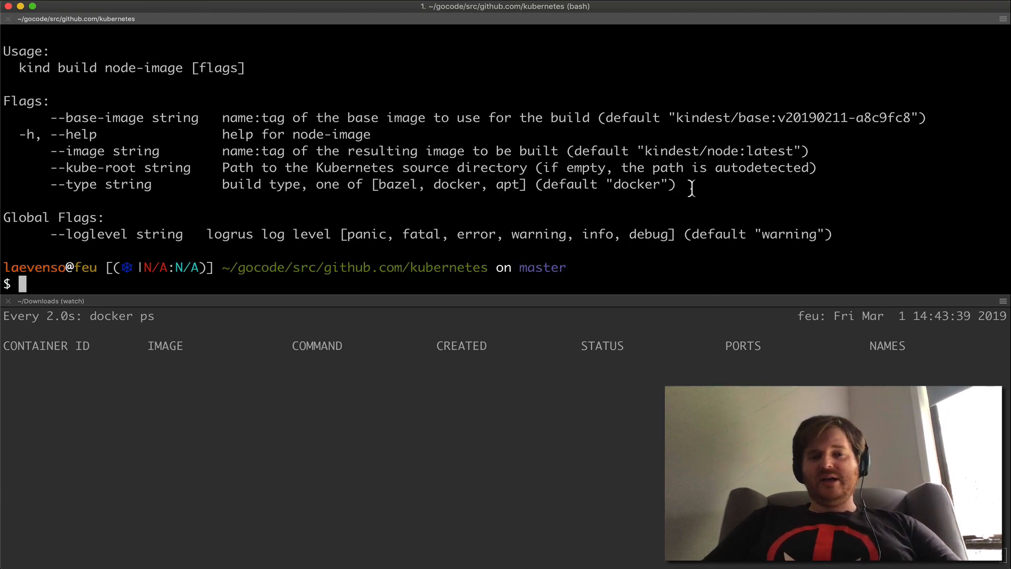
mouse_move(590, 220)
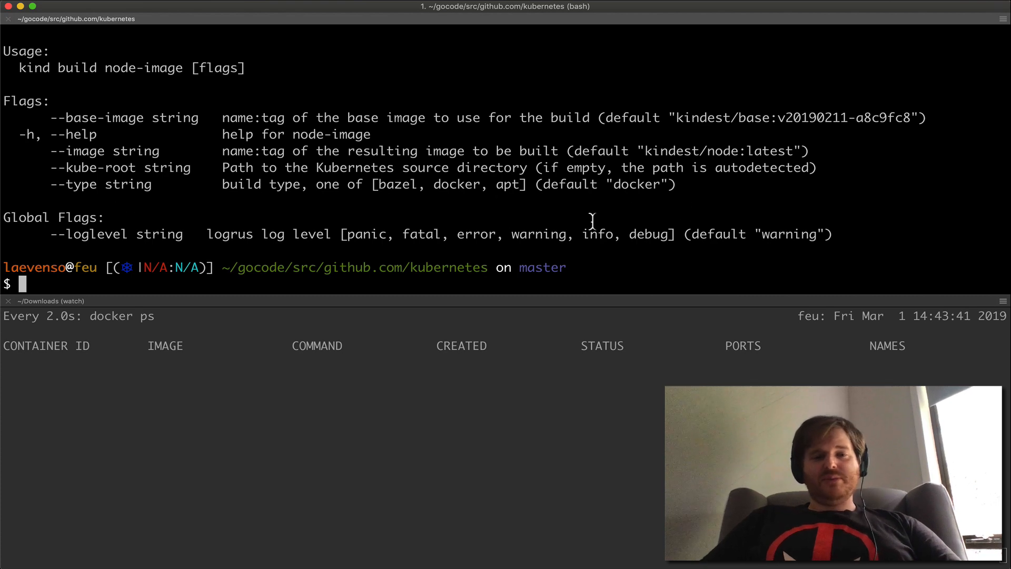
mouse_move(143, 185)
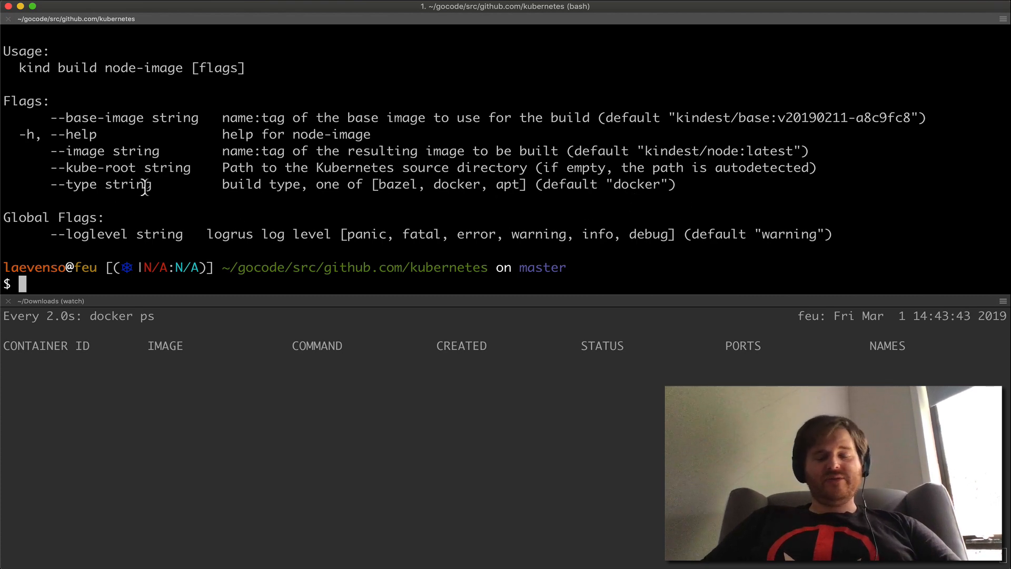
Step: Type 'kind build node-image --kube-root' and grab the Kubernetes repo path from the prompt
type("kind build node-image --")
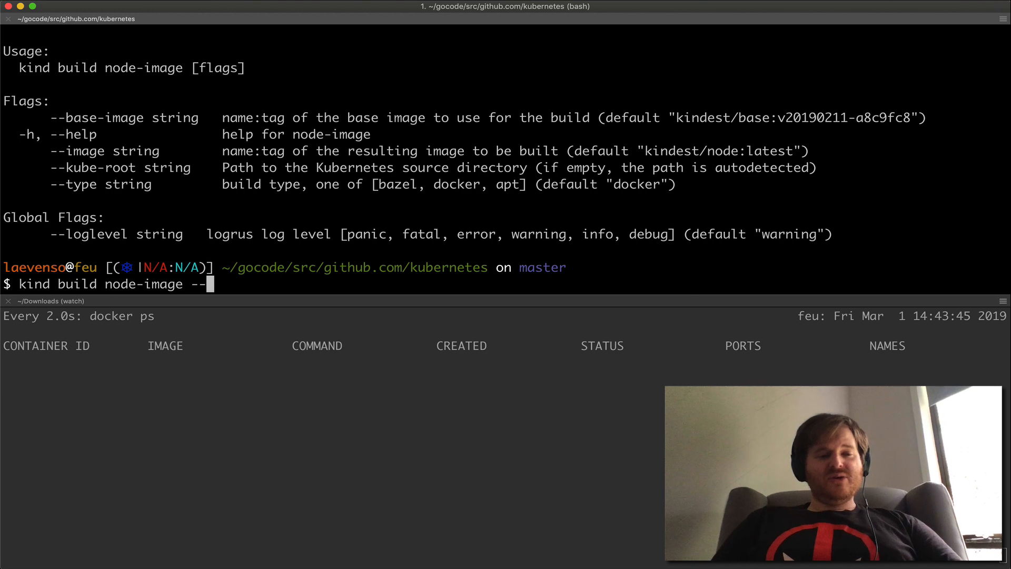
type("kube-")
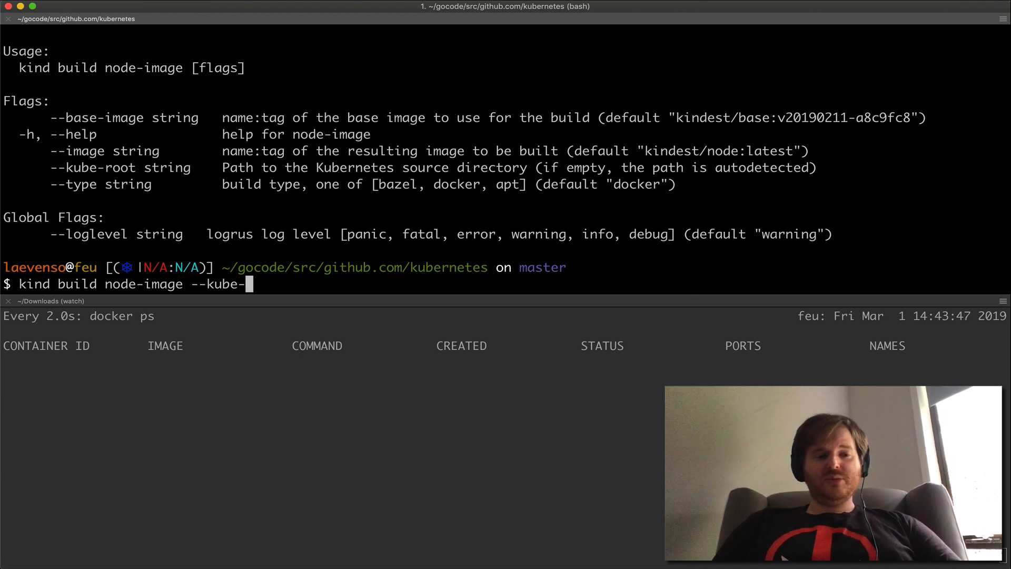
type("root")
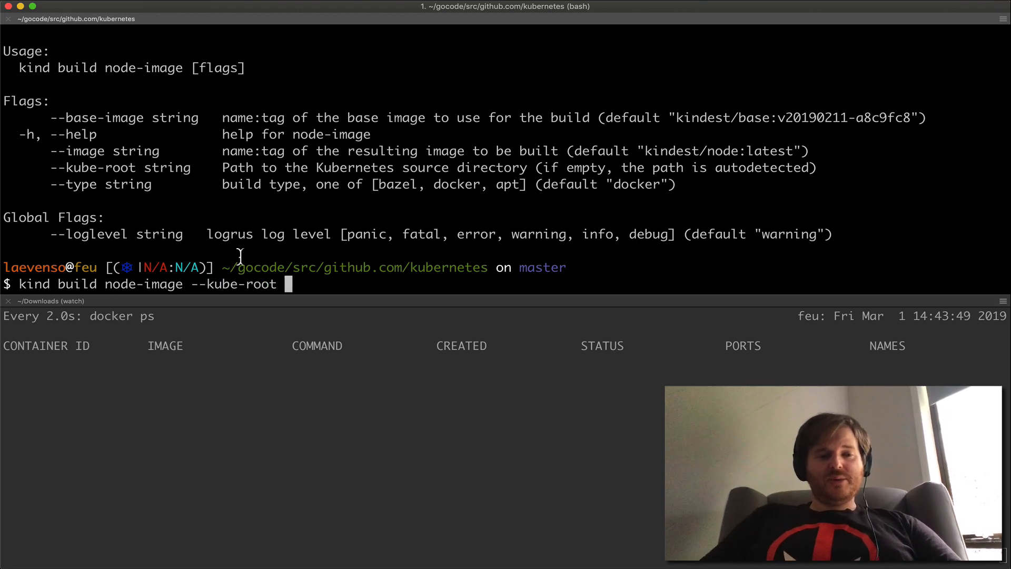
double_click(355, 267)
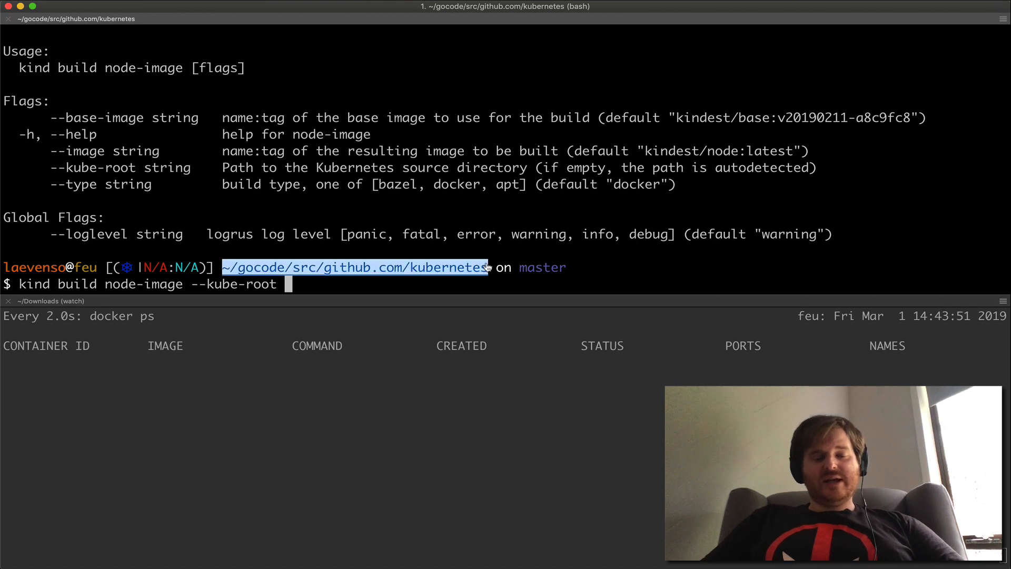
Step: Drop the pending build and check out tags/v1.14.0-beta.1 from command history
key("Return")
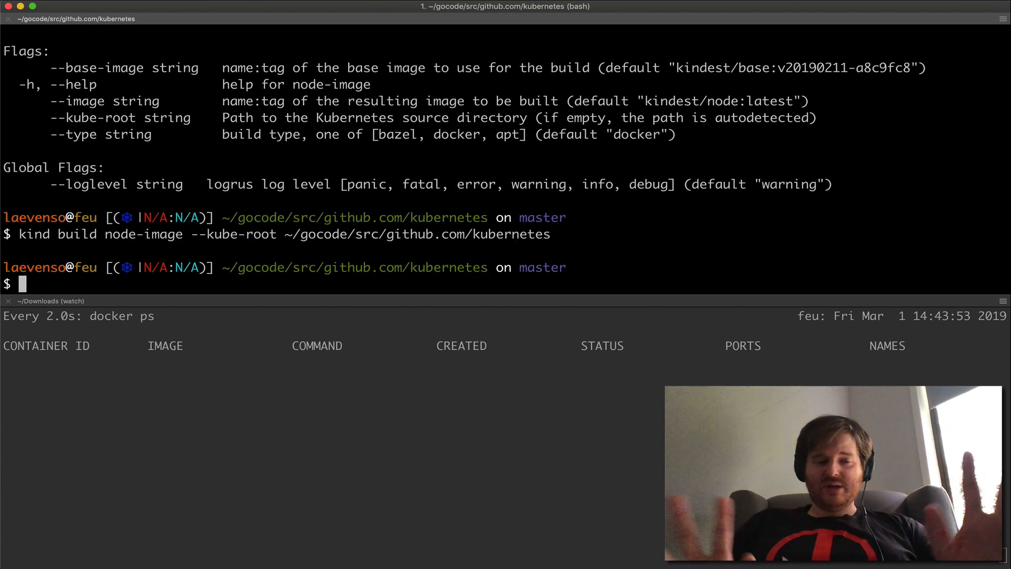
key("ctrl+r")
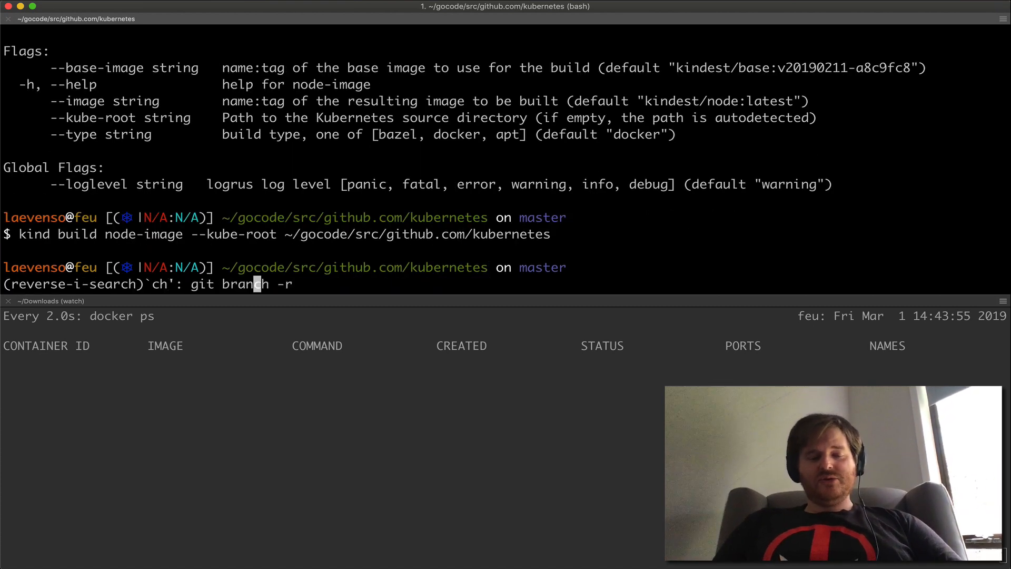
key("Return")
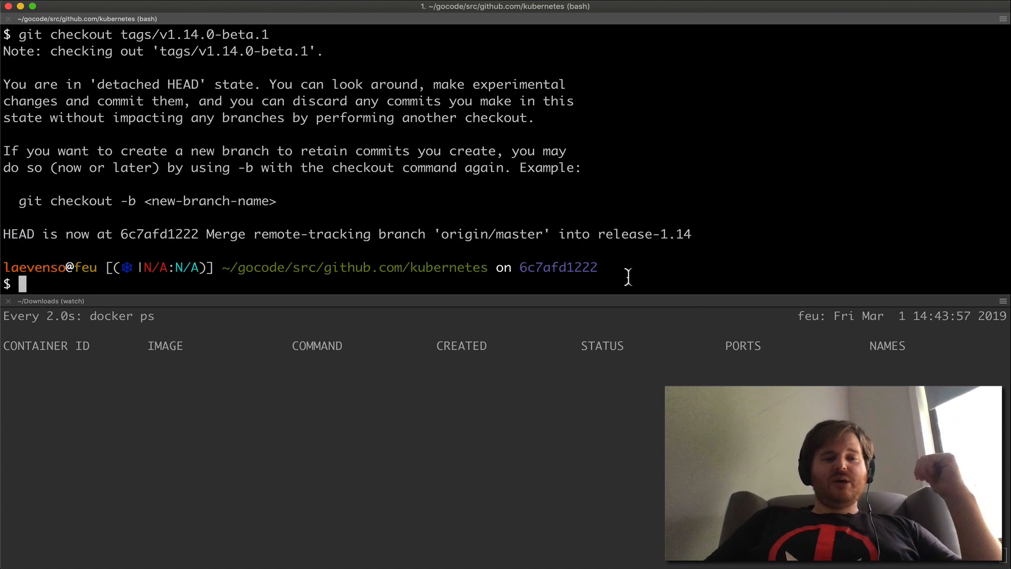
mouse_move(216, 58)
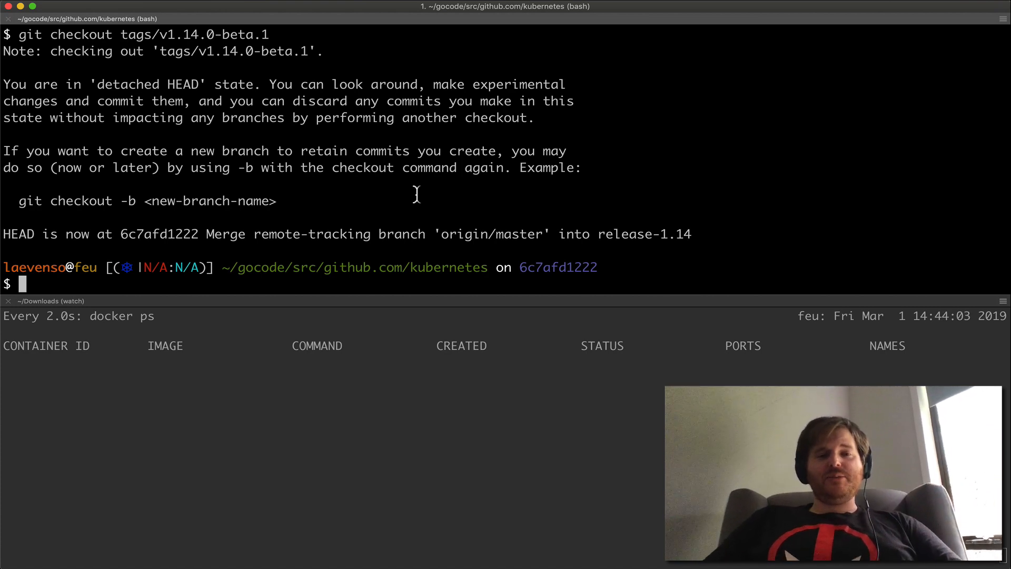
mouse_move(474, 233)
type("kind build node-image --kube-root ~/gocode/src/github.com/kubernetes")
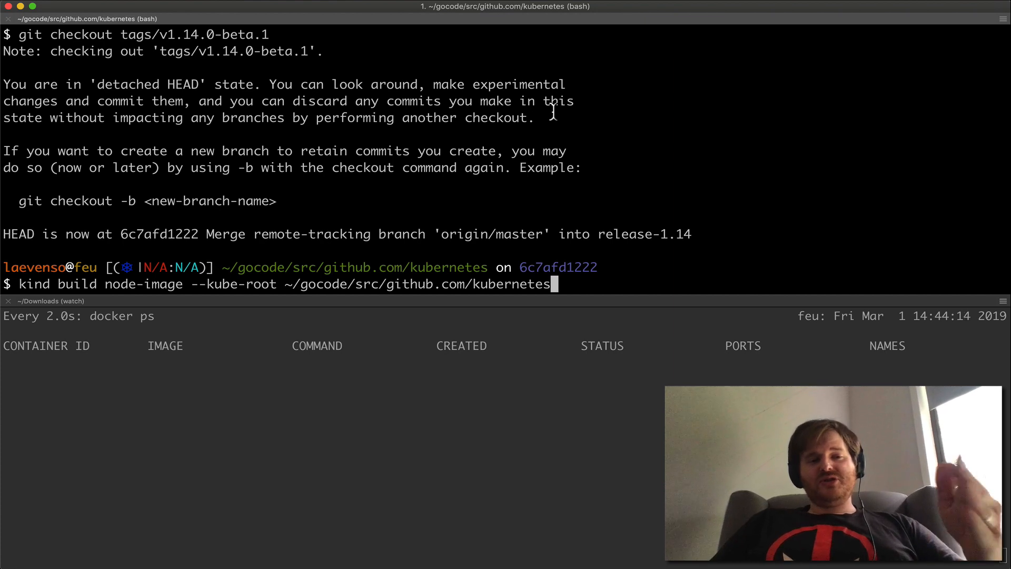
Step: Run kind build node-image --kube-root on ~/gocode/src/github.com/kubernetes
key("Return")
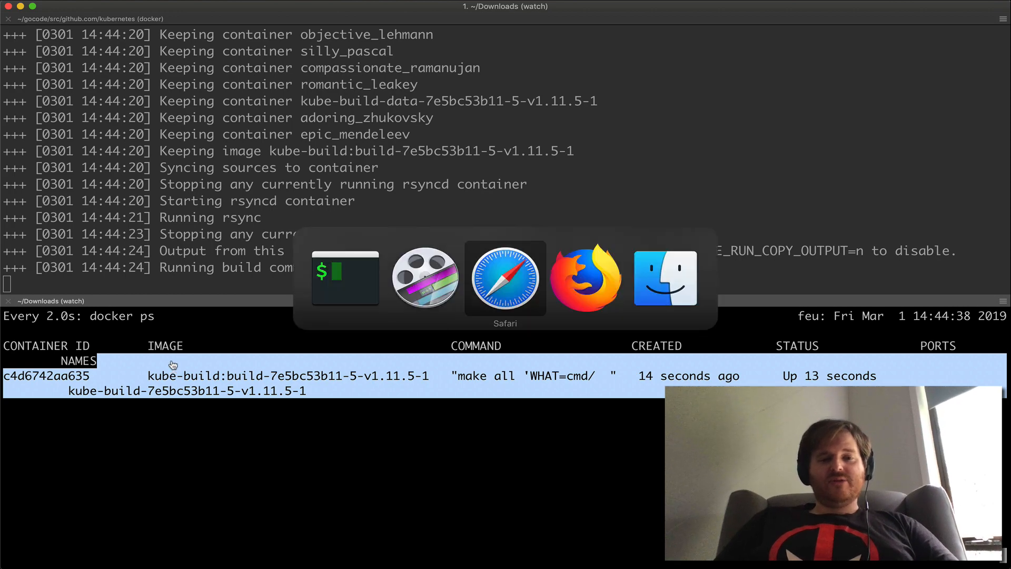
Step: Bring up the kind docs Project Scope page and skim its priorities, P-1 to P1
left_click(506, 278)
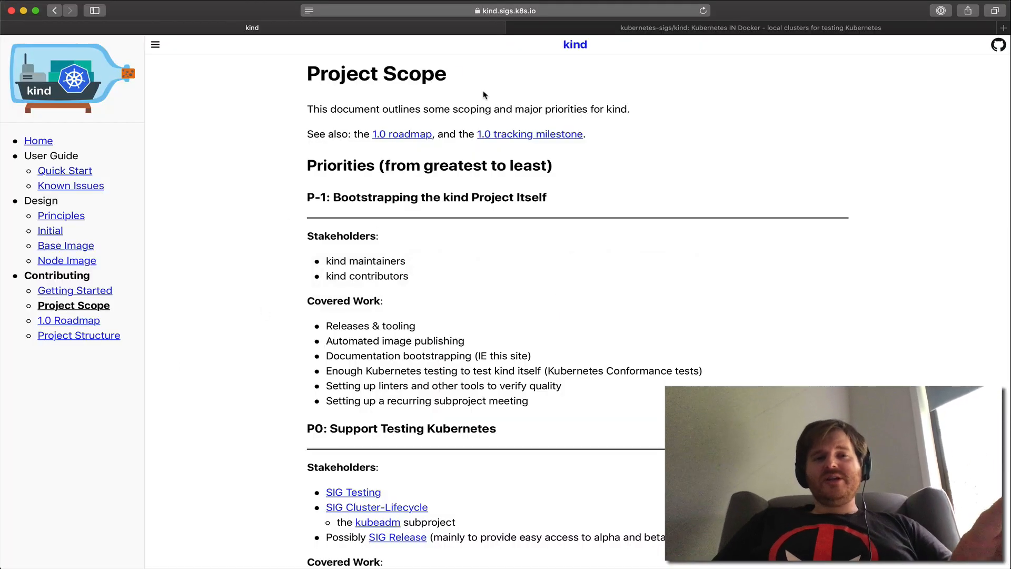
left_click(506, 10)
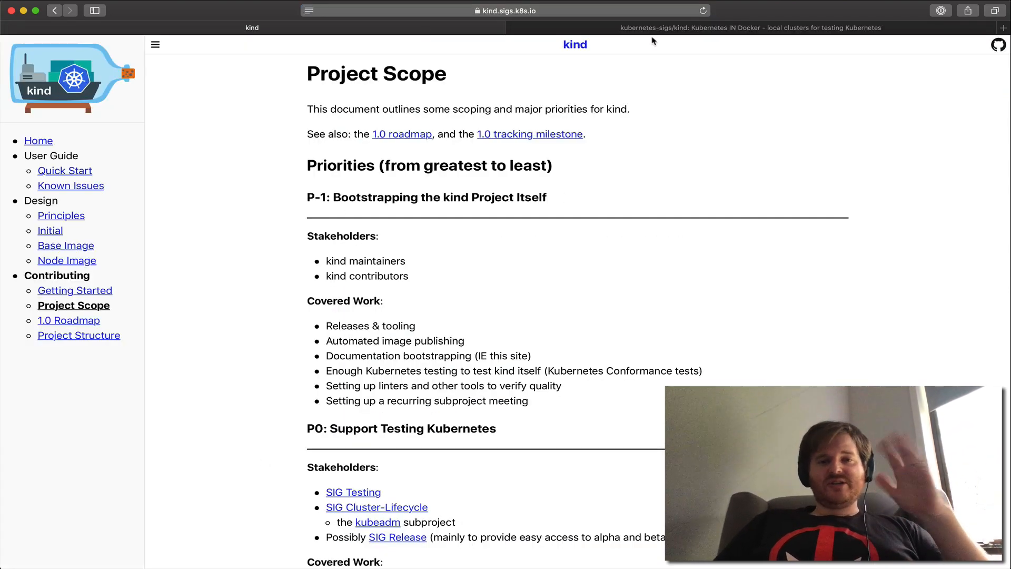
mouse_move(365, 303)
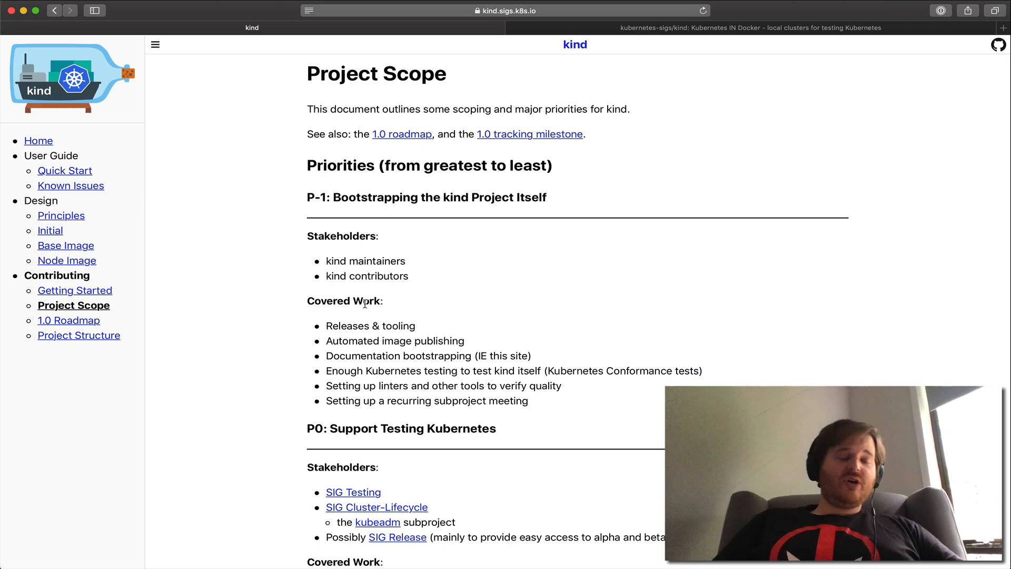
mouse_move(107, 351)
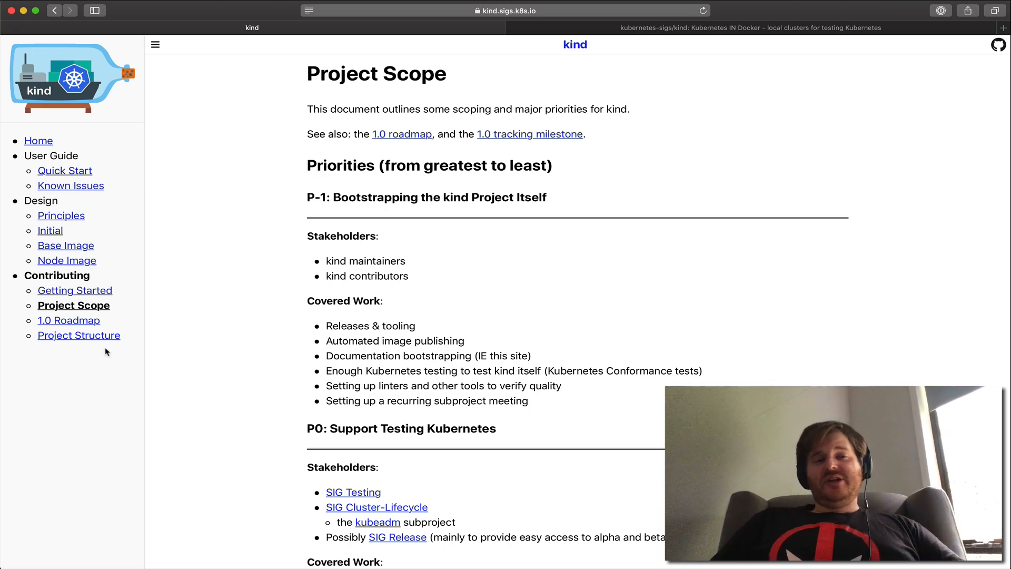
mouse_move(311, 329)
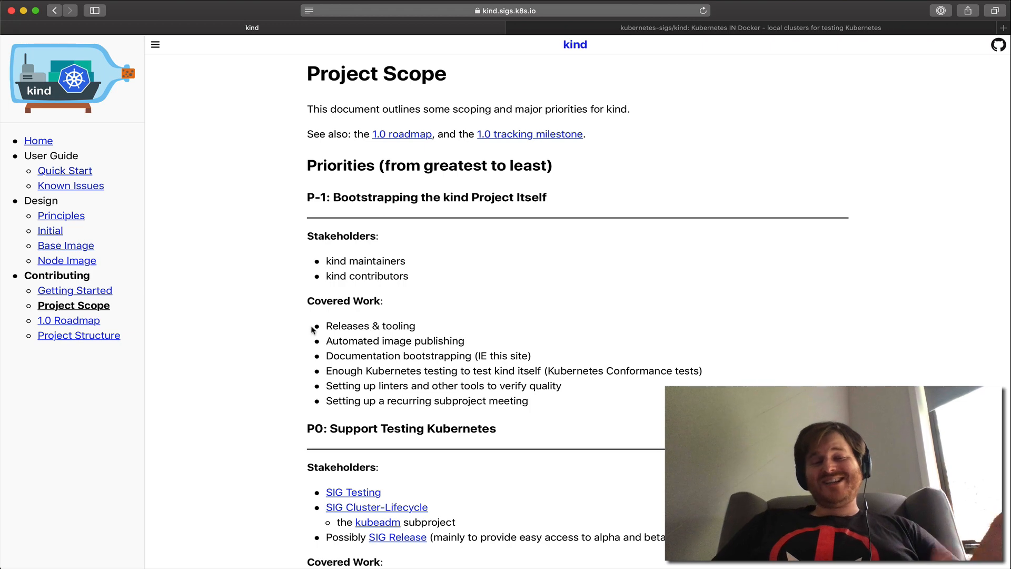
mouse_move(405, 327)
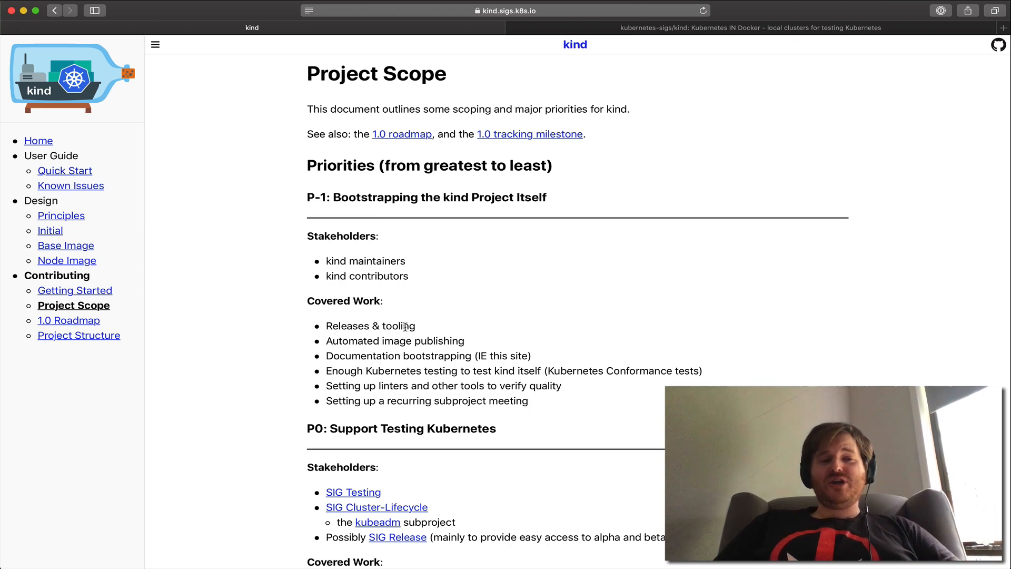
mouse_move(371, 230)
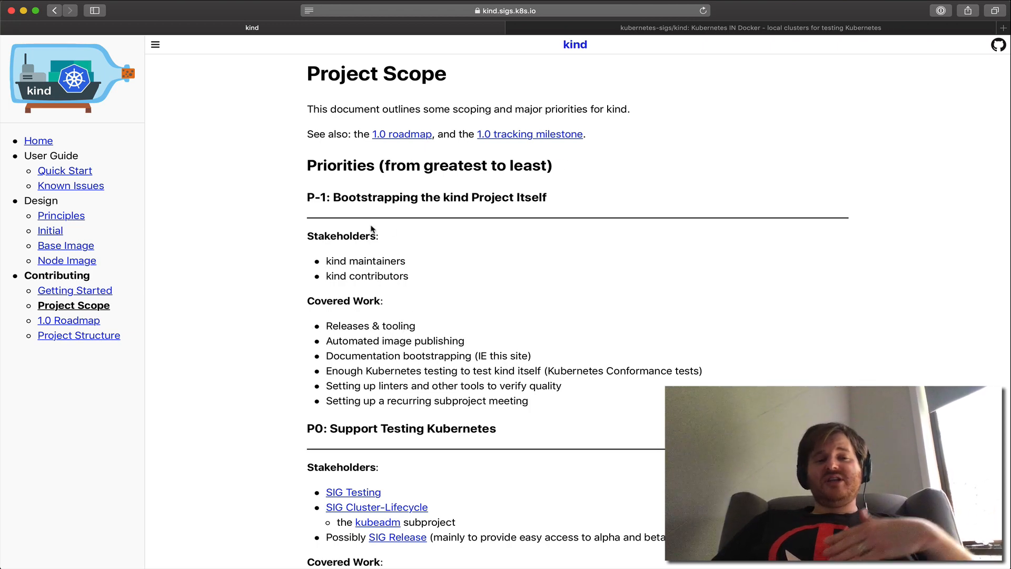
scroll("down", 3)
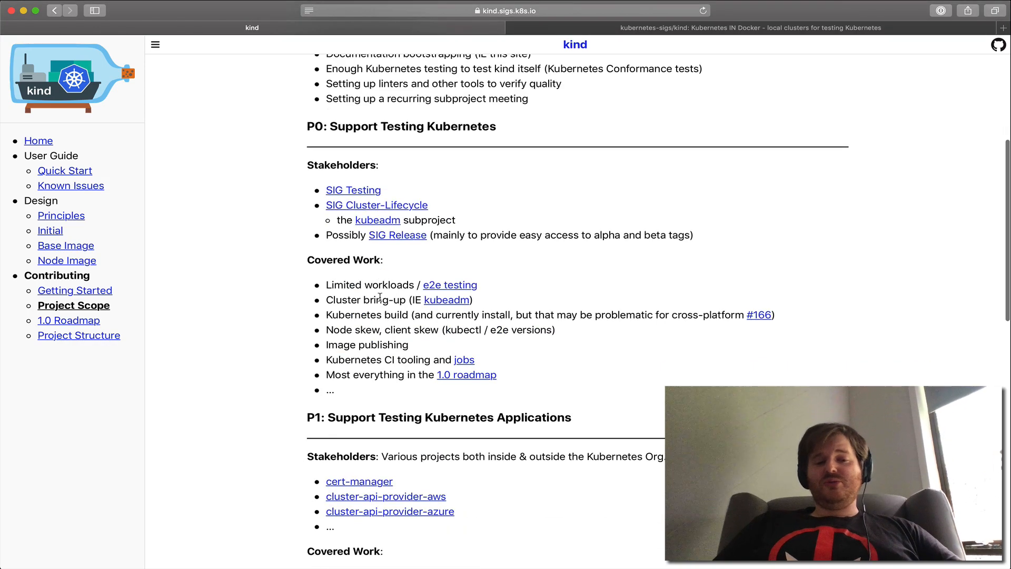
scroll("up", 3)
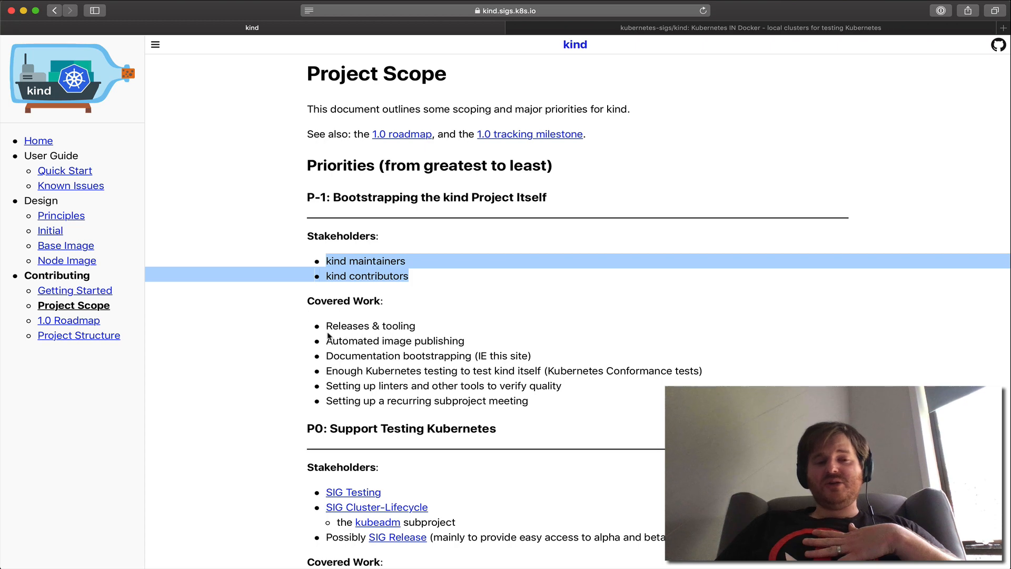
mouse_move(376, 359)
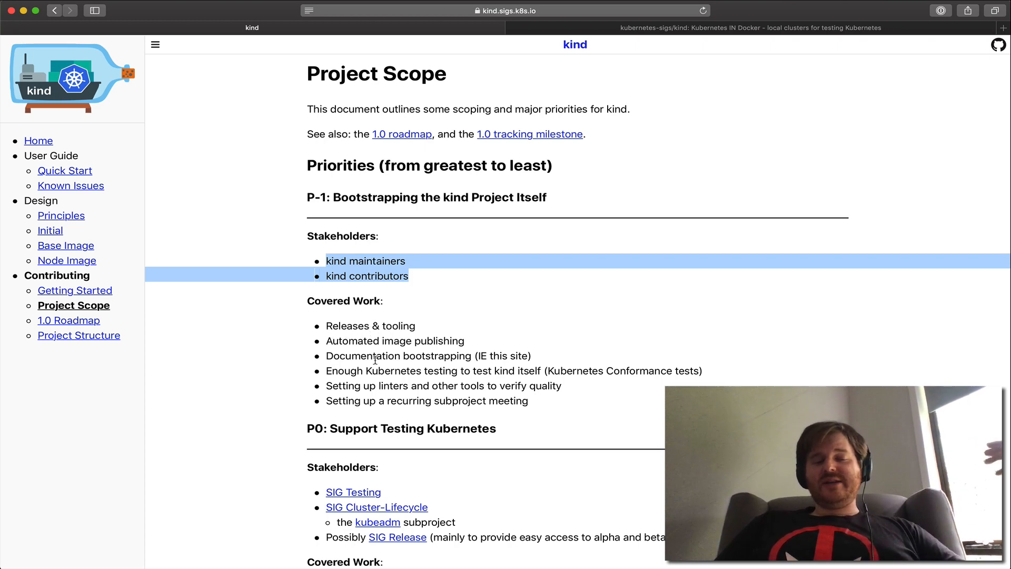
mouse_move(140, 323)
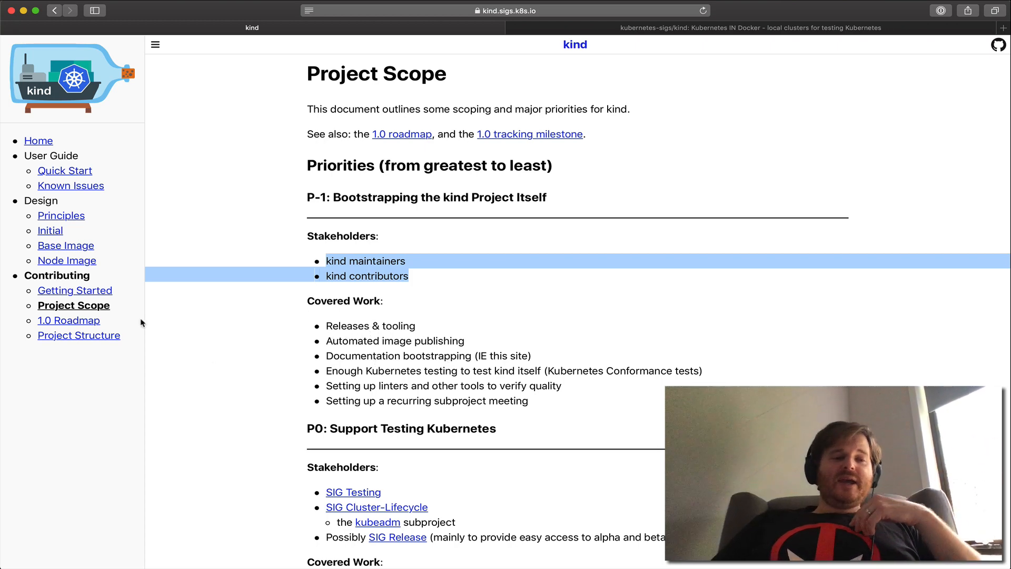
Step: Open the kind 1.0 Roadmap page and scroll to its Non-Goals list
left_click(68, 319)
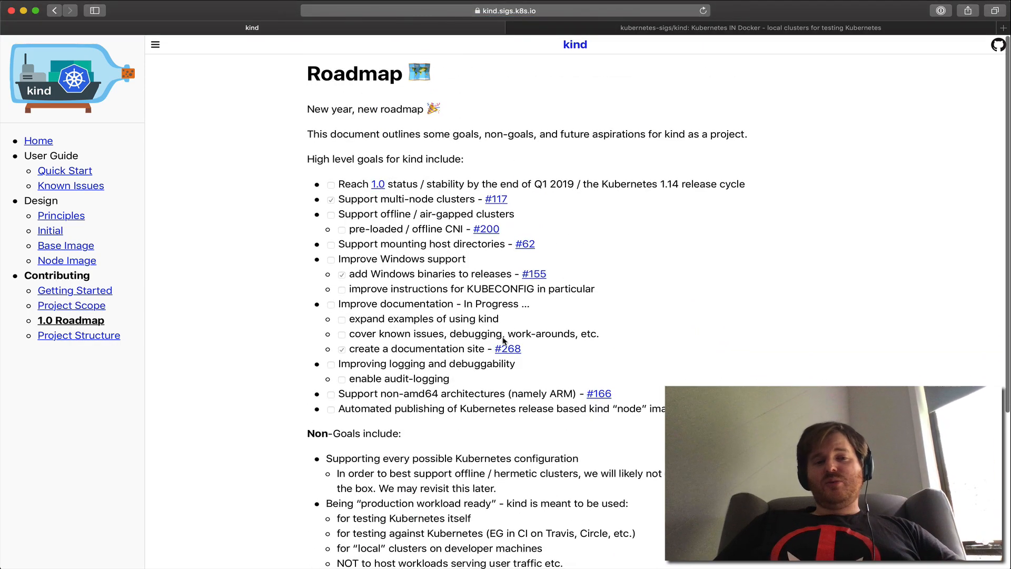
scroll("down", 3)
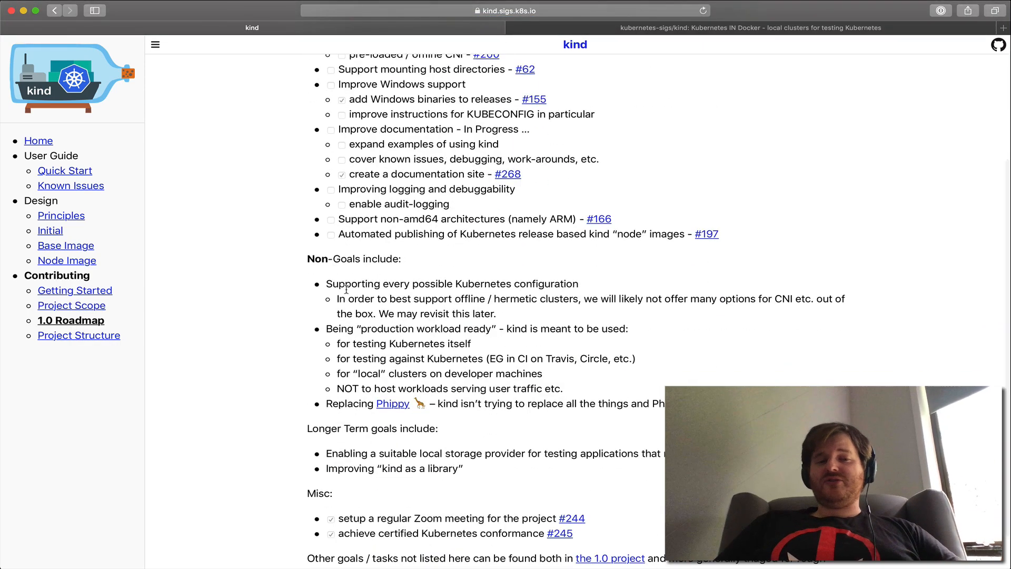
mouse_move(457, 298)
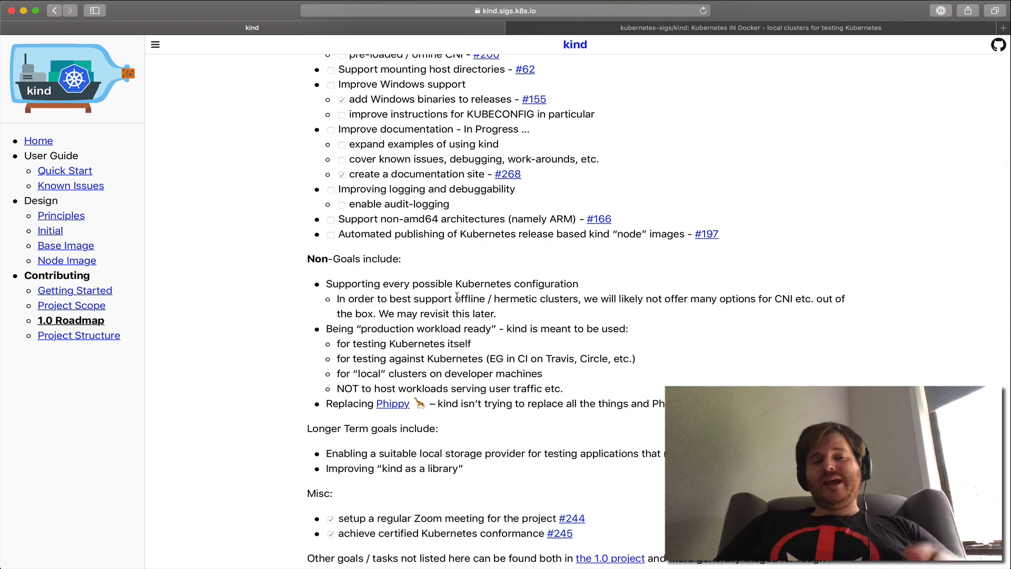
mouse_move(417, 340)
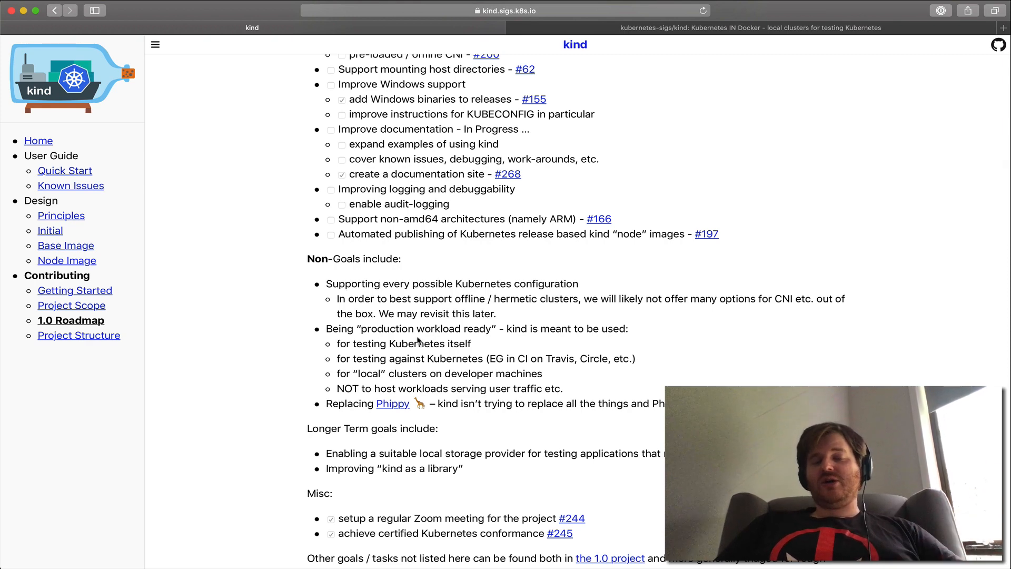
mouse_move(451, 362)
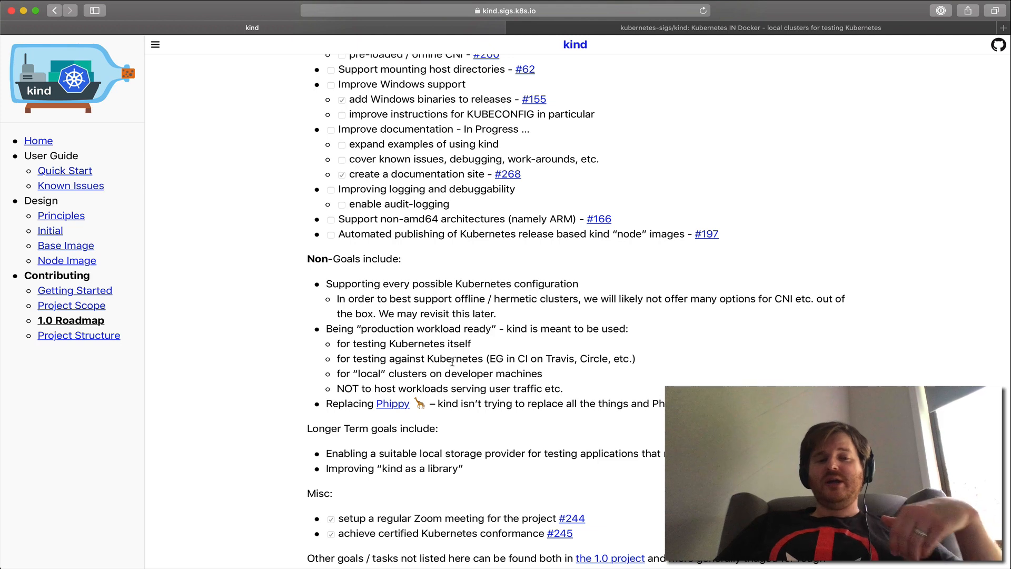
mouse_move(425, 359)
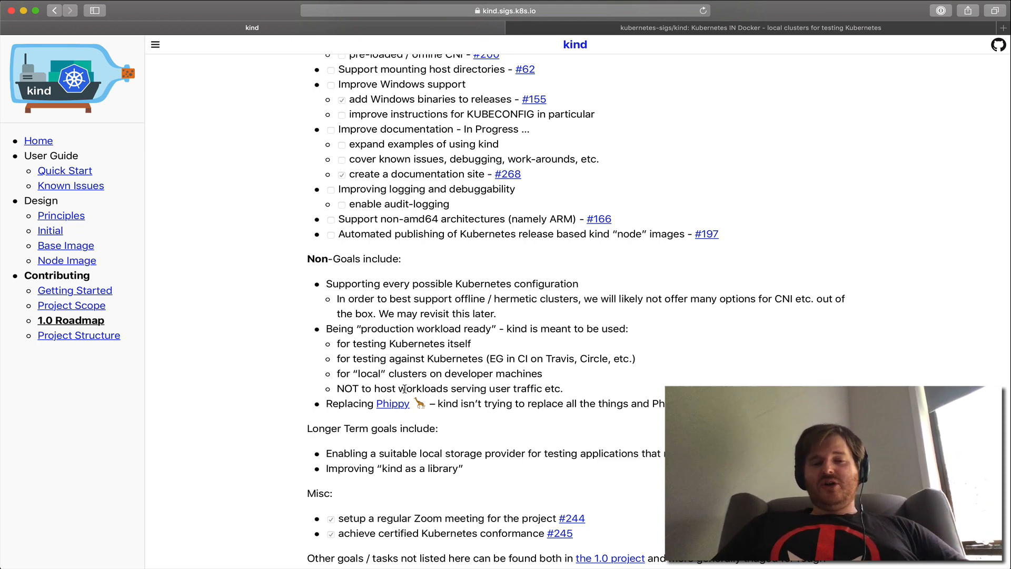
triple_click(439, 388)
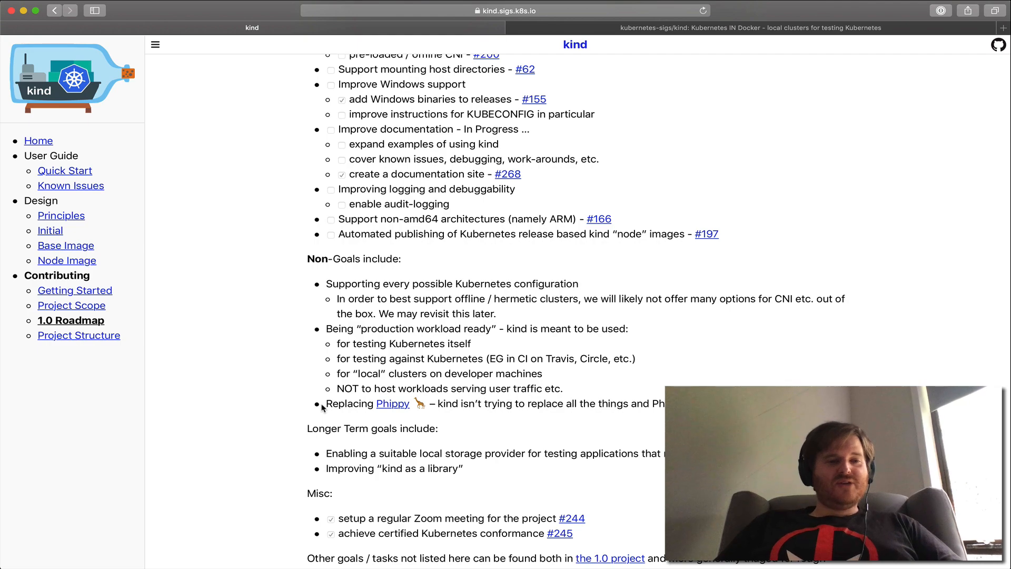
Step: Open Quick Start and scroll to the Configuring Your kind Cluster multi-node section
left_click(66, 170)
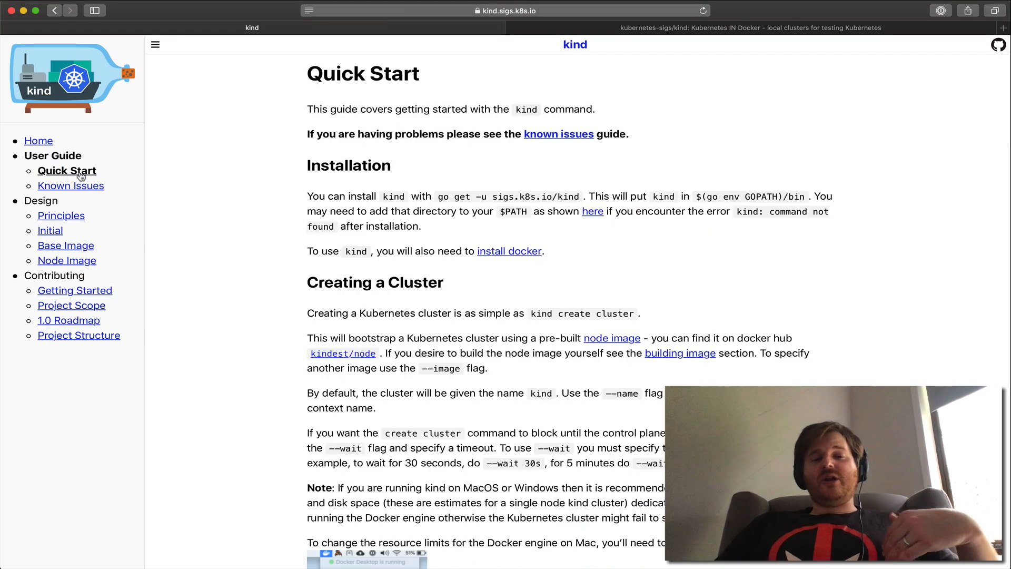
scroll("down", 3)
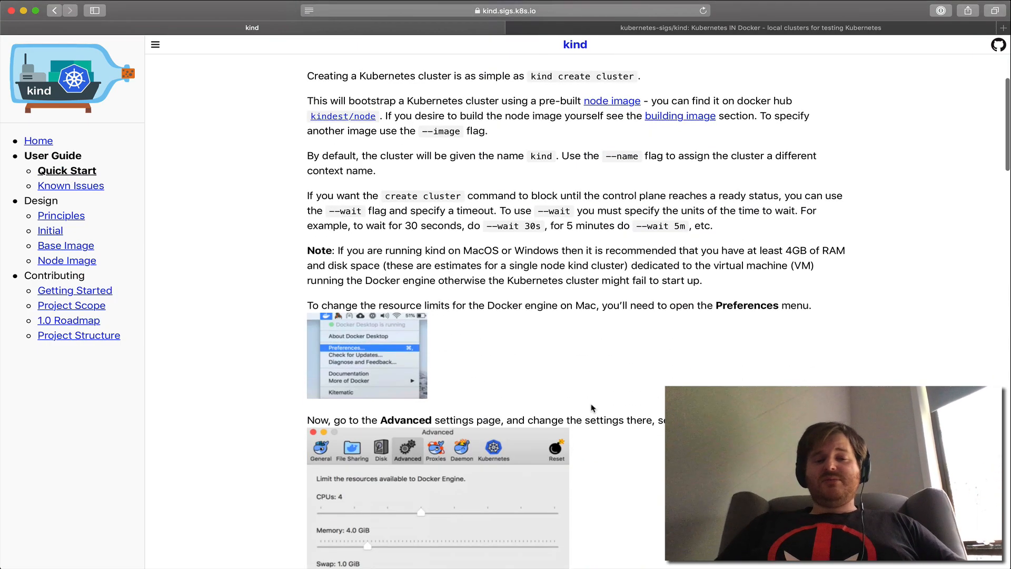
scroll("down", 3)
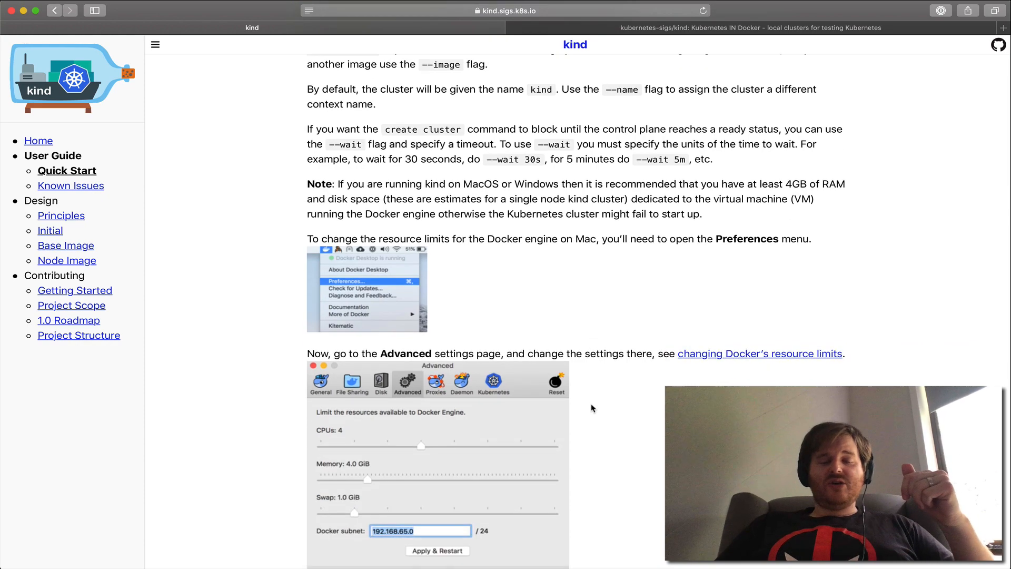
scroll("down", 3)
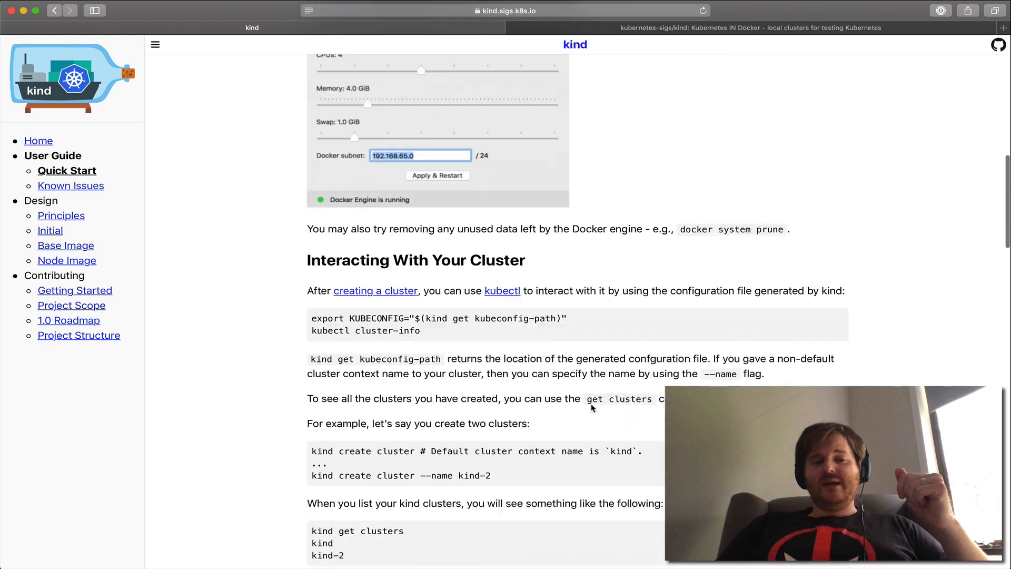
scroll("down", 3)
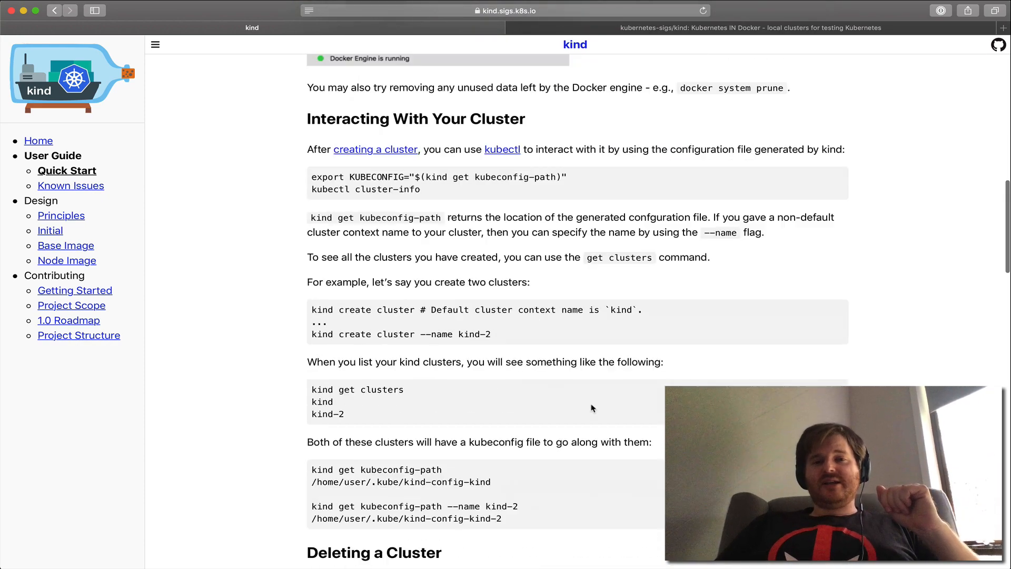
scroll("down", 3)
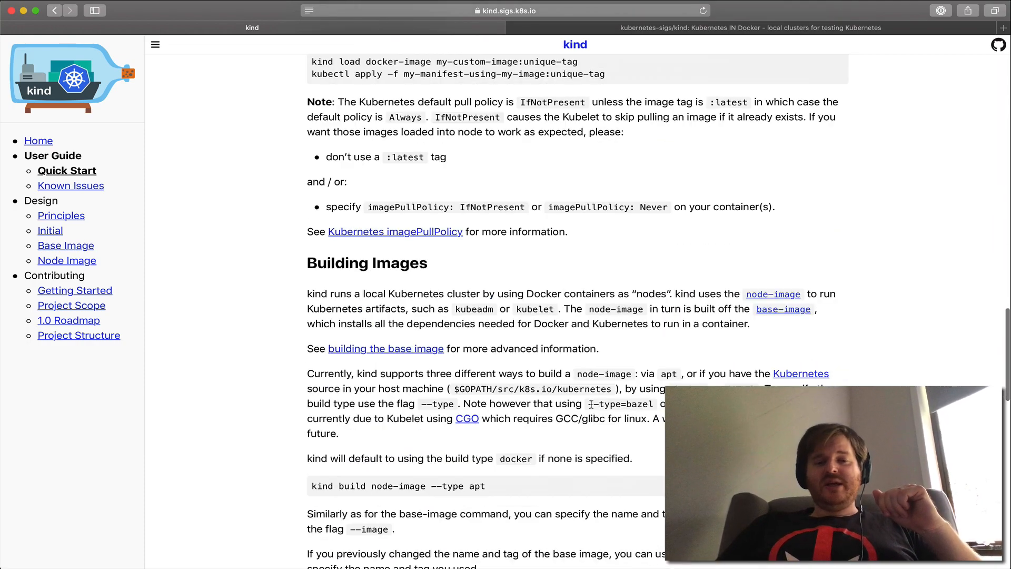
scroll("down", 3)
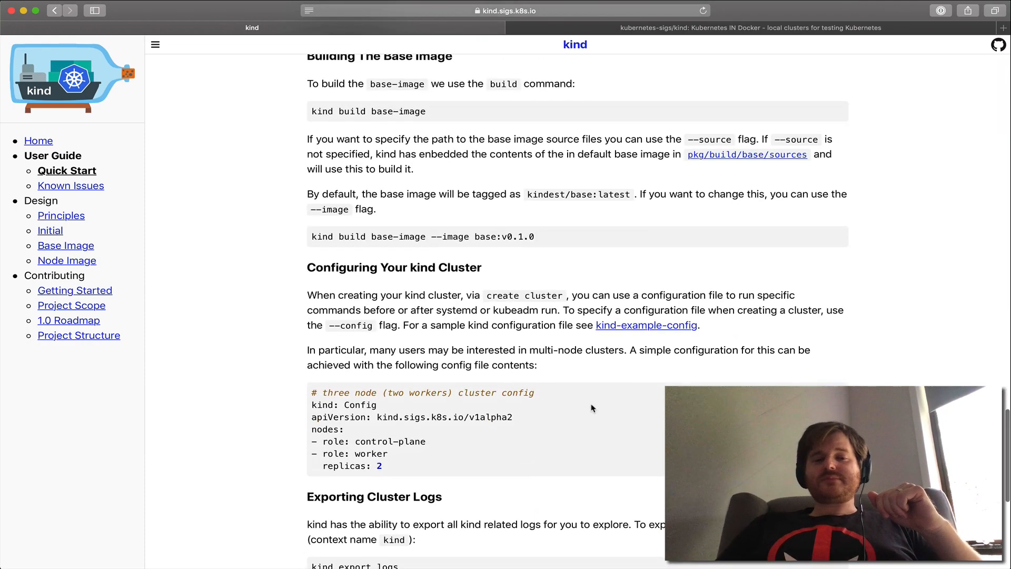
Step: Open the raw kind-example-config YAML and select a worker role line
left_click(646, 324)
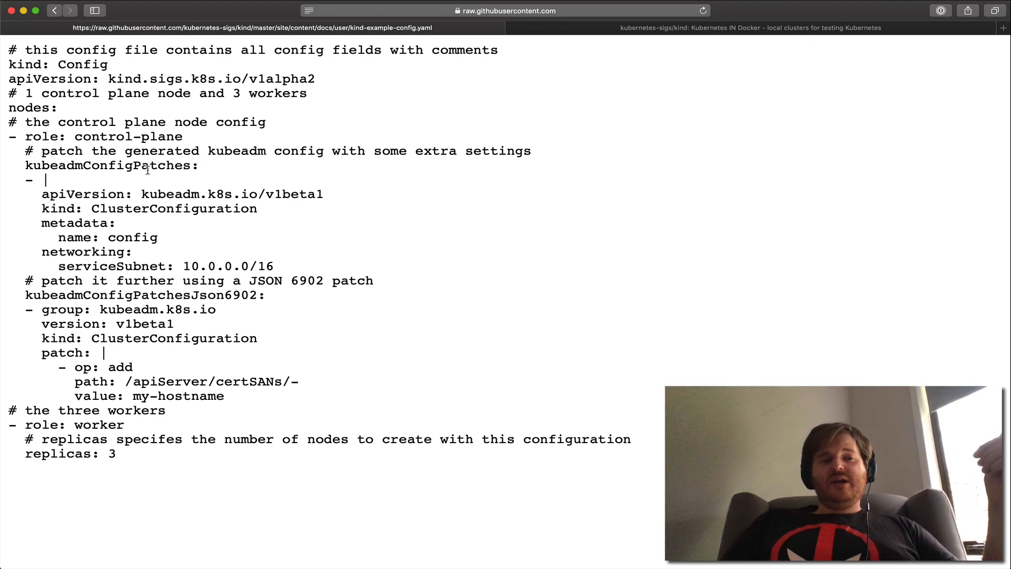
double_click(112, 165)
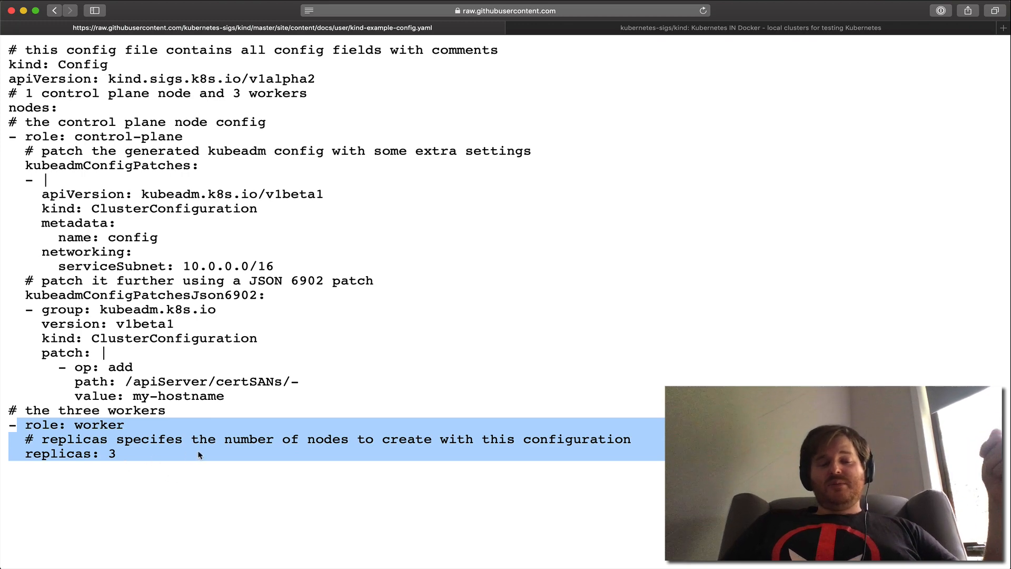
mouse_move(193, 359)
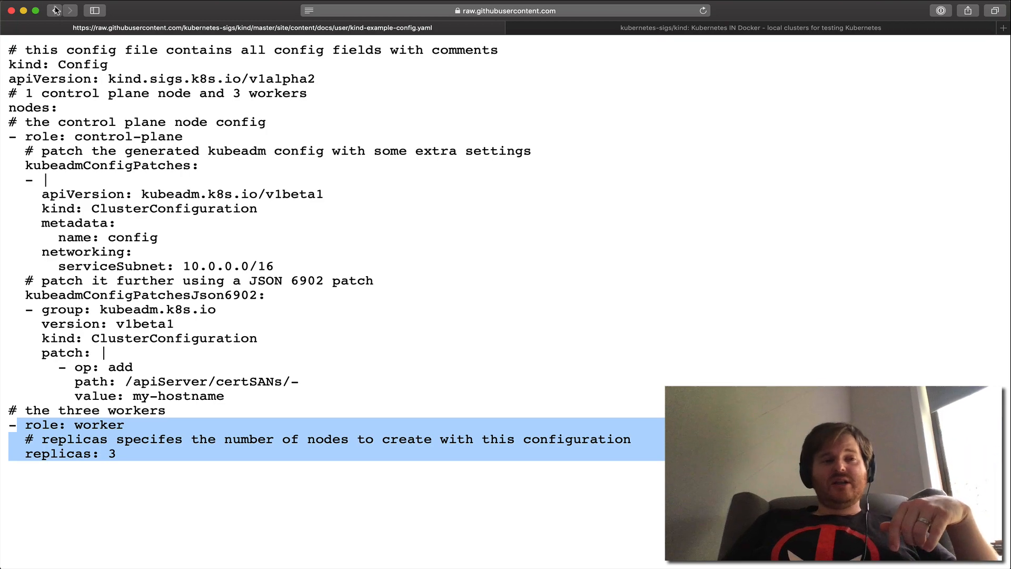
Step: Go back to the Quick Start page
left_click(55, 11)
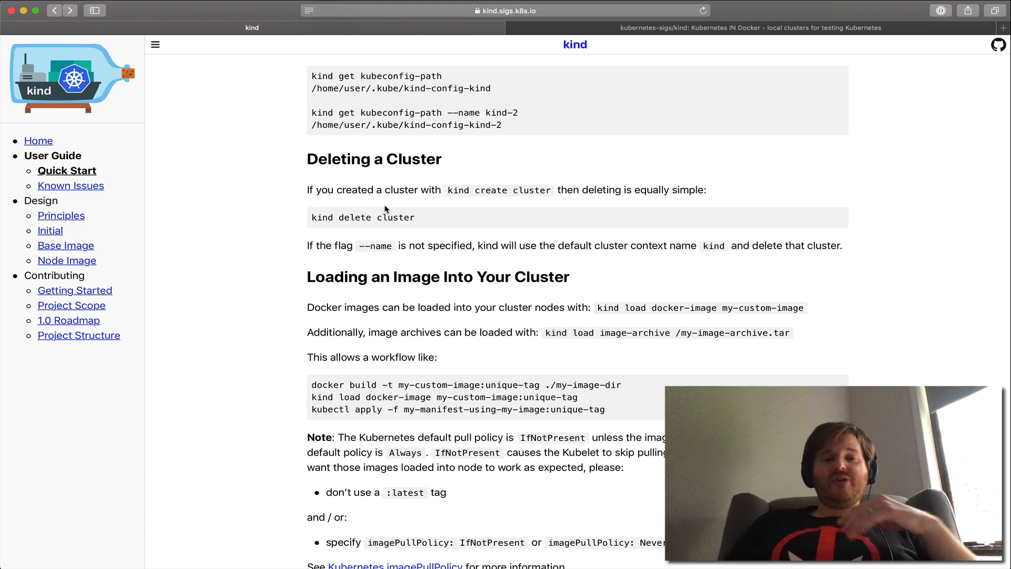
mouse_move(84, 304)
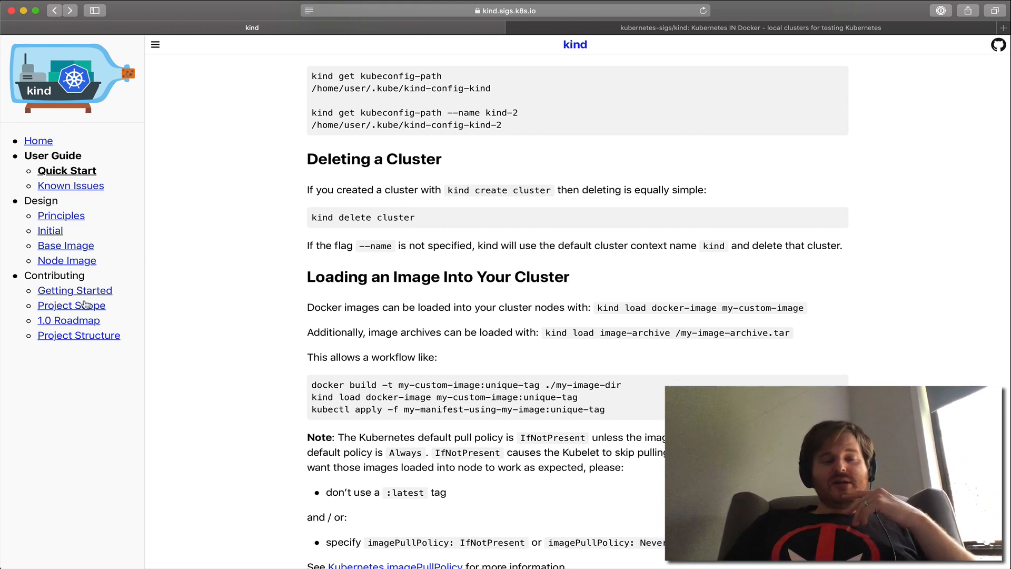
Step: Reopen Project Scope and scroll down to the P0 and P1 testing priorities
left_click(72, 305)
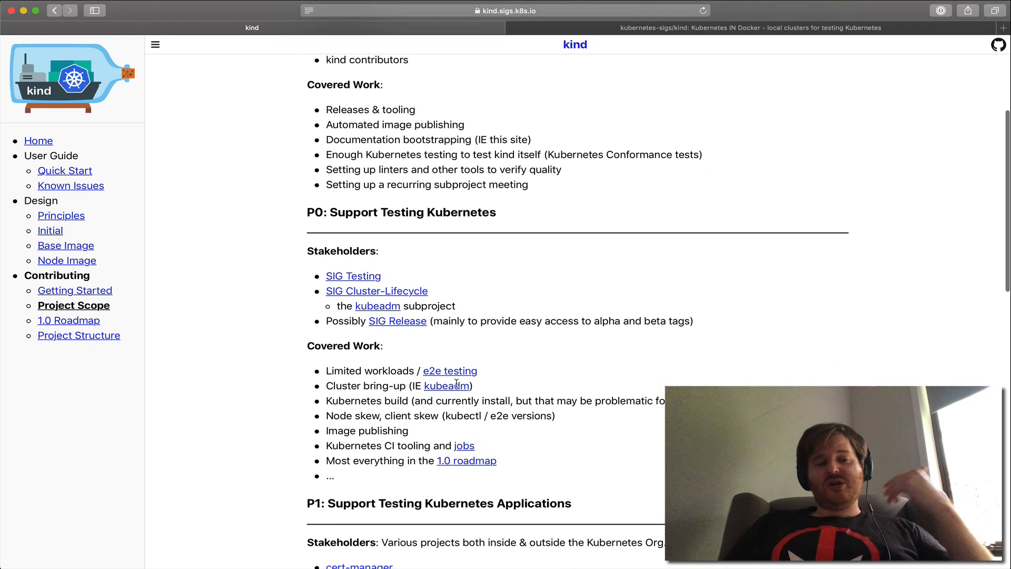
scroll("down", 3)
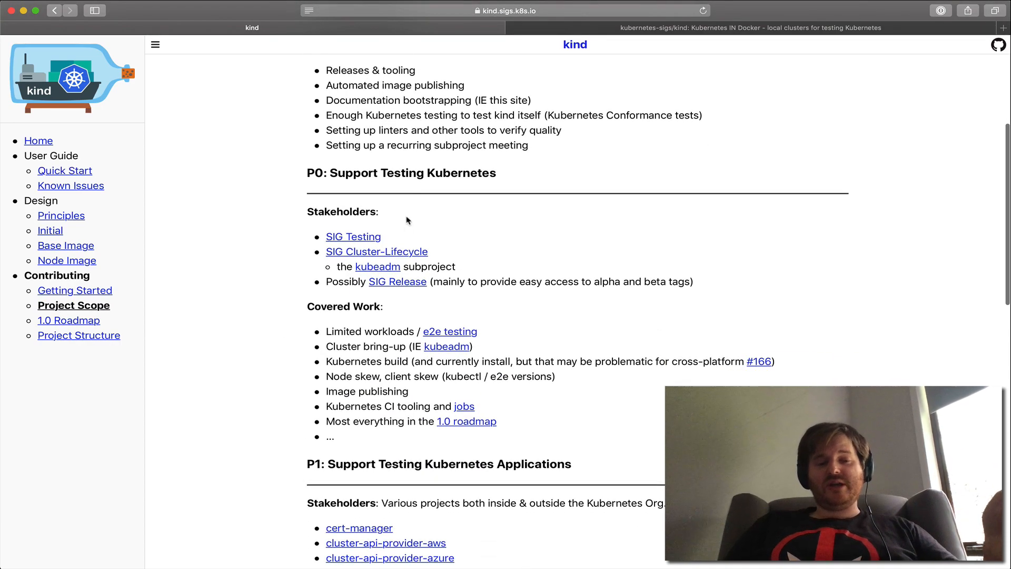
scroll("down", 3)
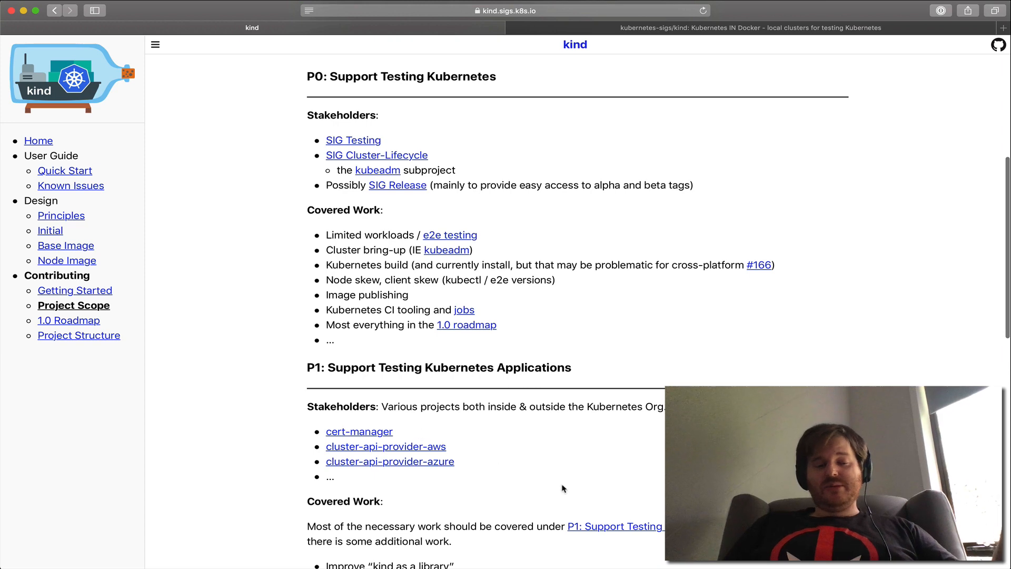
scroll("down", 3)
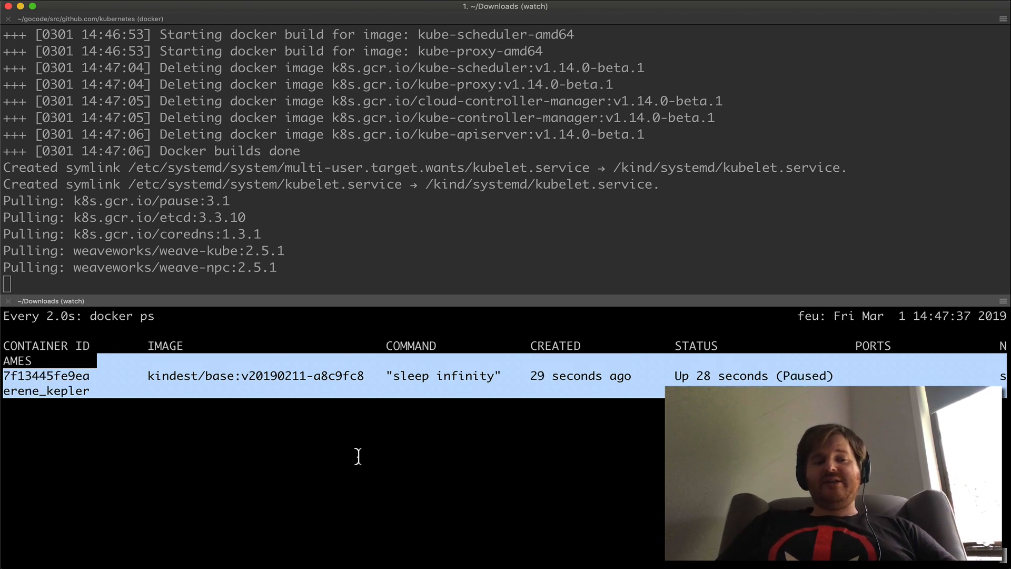
mouse_move(328, 452)
type("docker images | head")
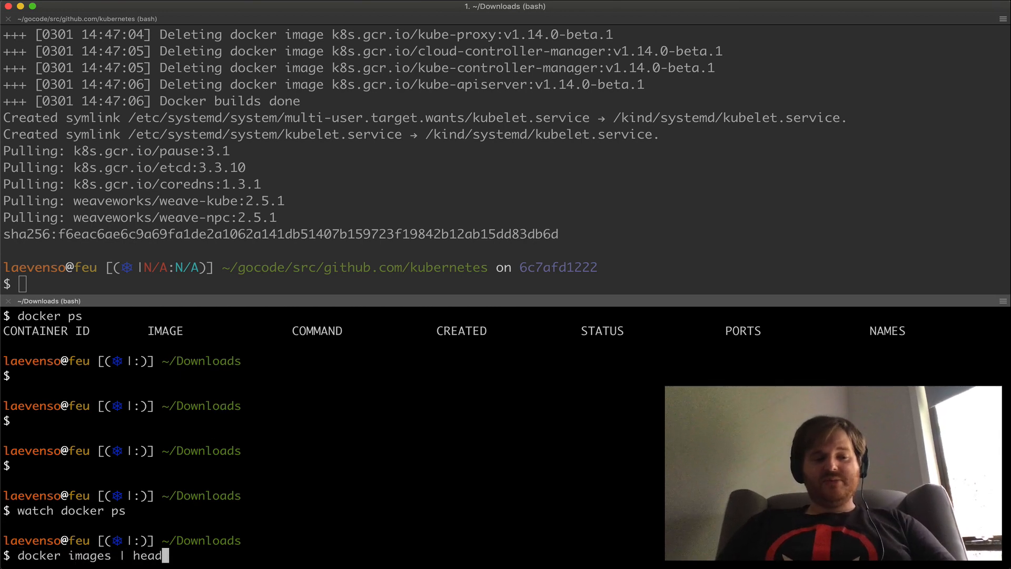
Step: List the latest docker images and select the kindest/node repository name
key("Return")
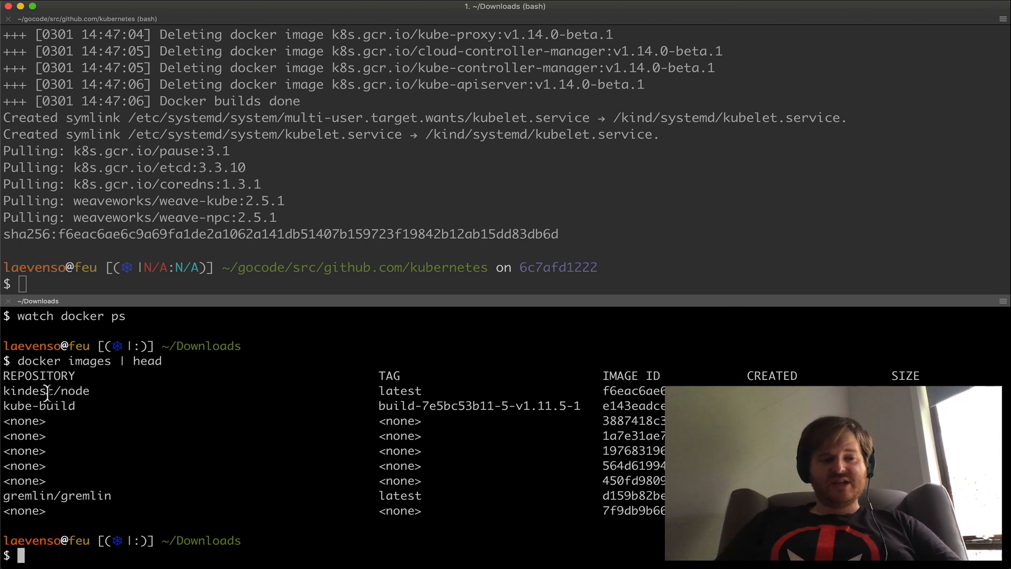
double_click(46, 391)
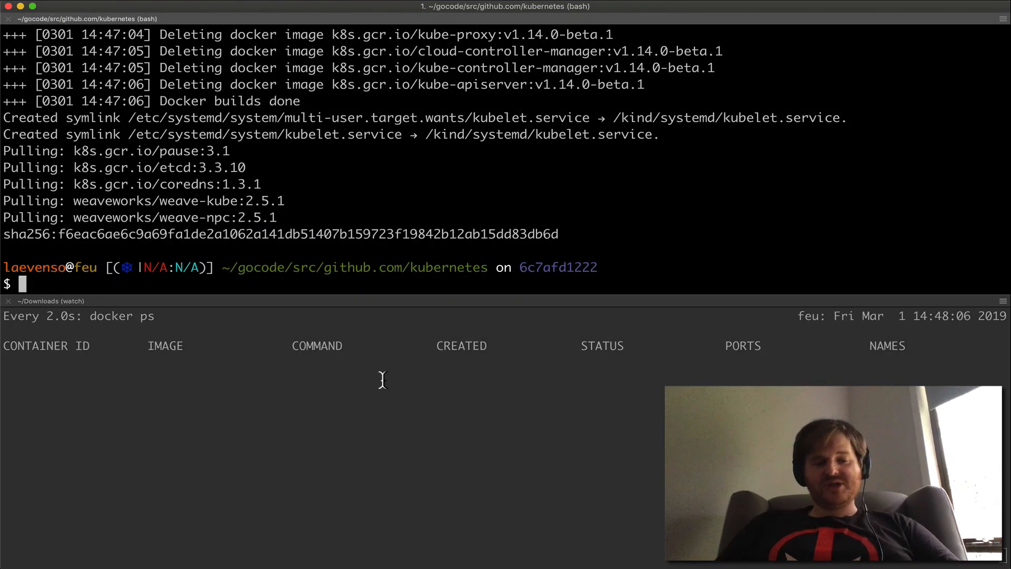
Step: Recall the earlier 'kind create cluster' command from shell history
key("ctrl+r")
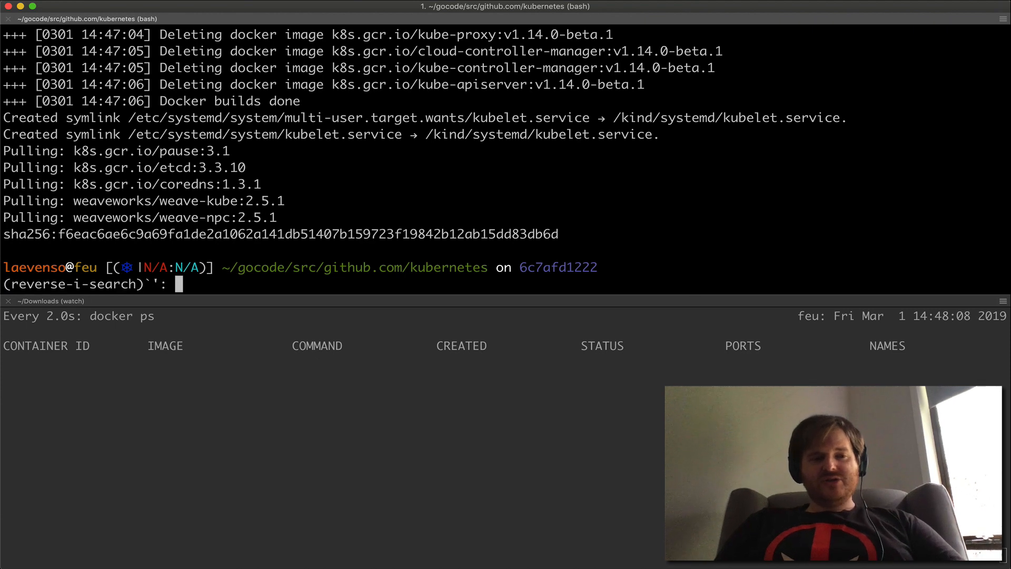
type("kind cr")
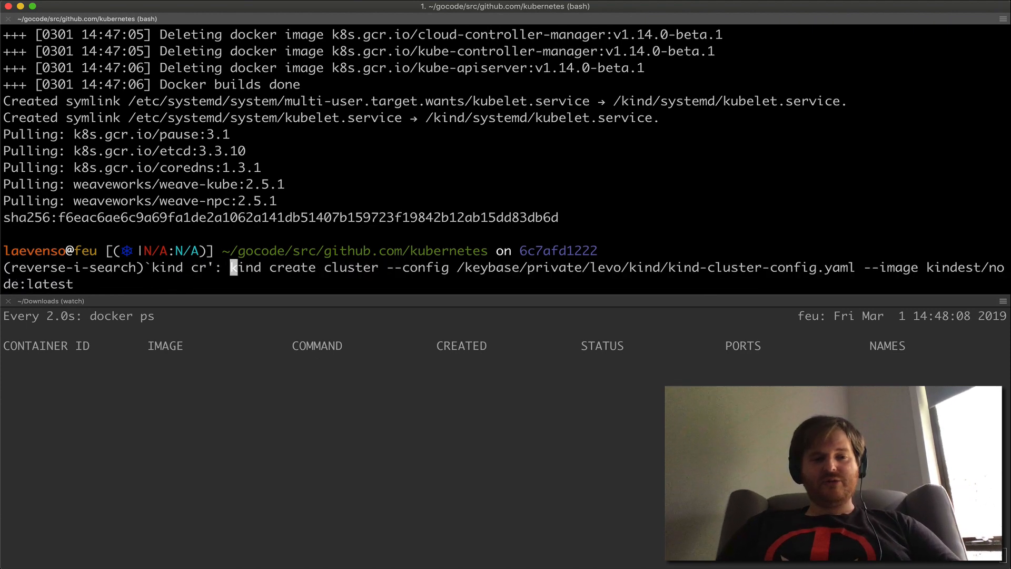
key("Return")
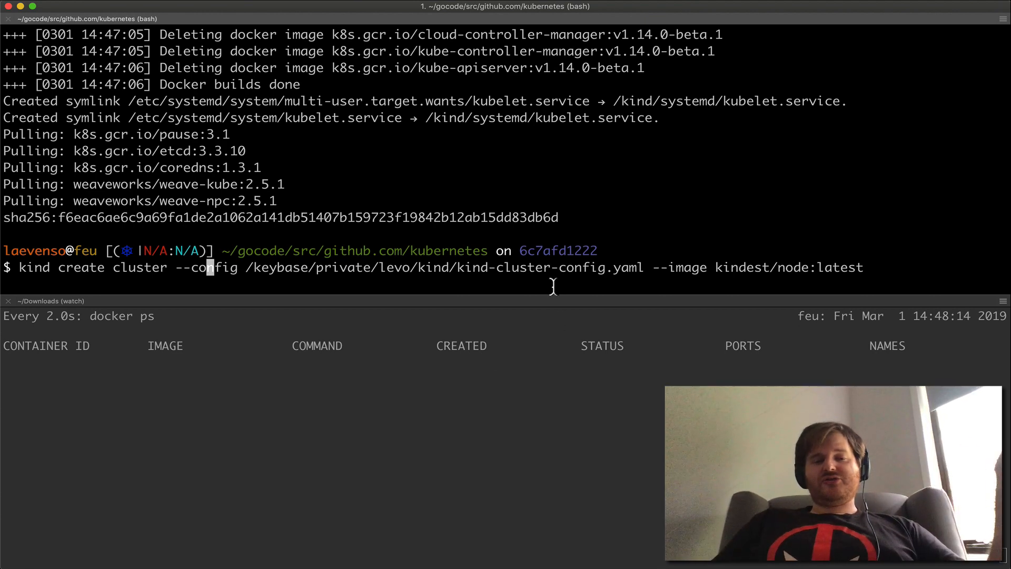
mouse_move(805, 267)
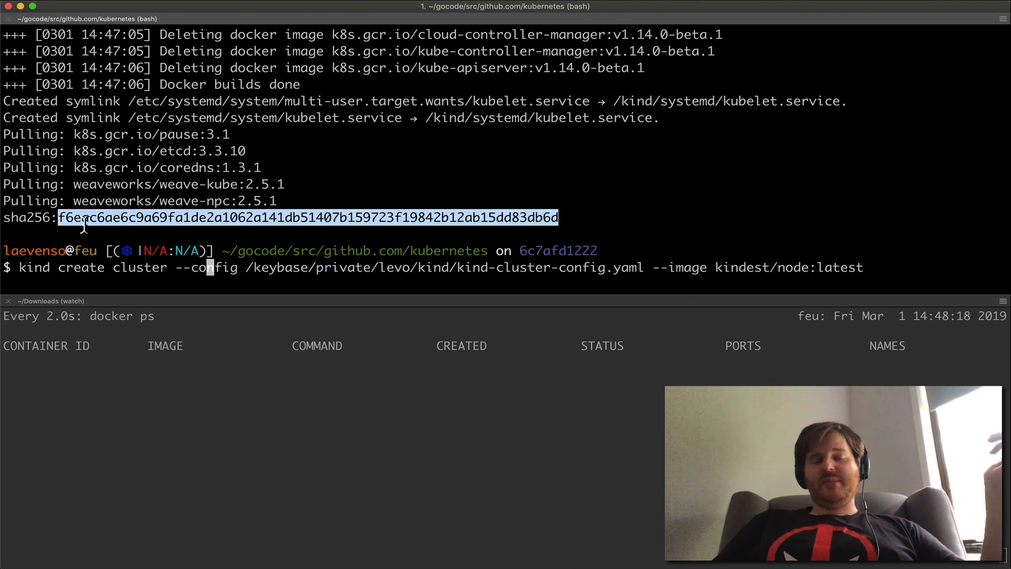
mouse_move(712, 217)
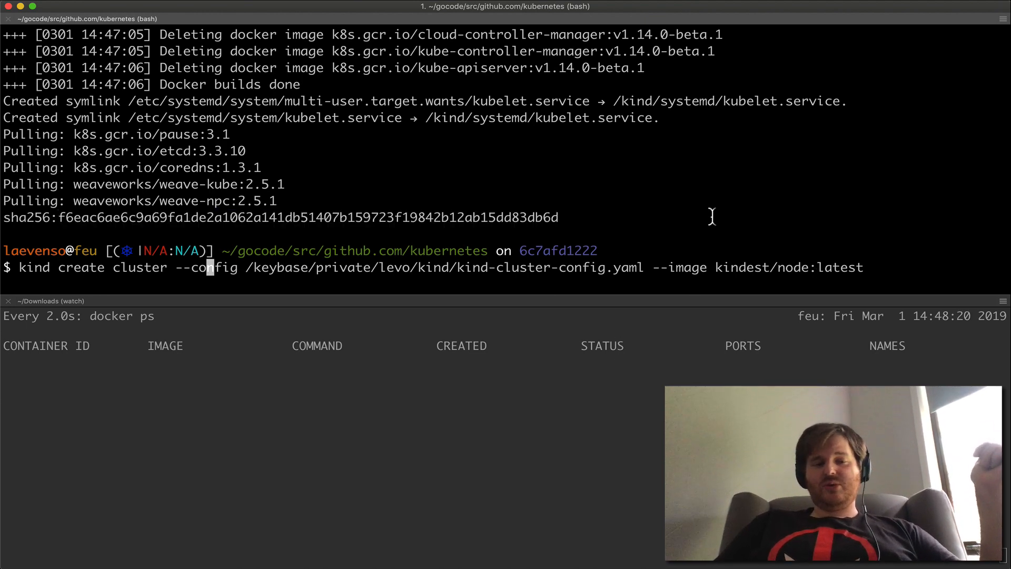
mouse_move(572, 250)
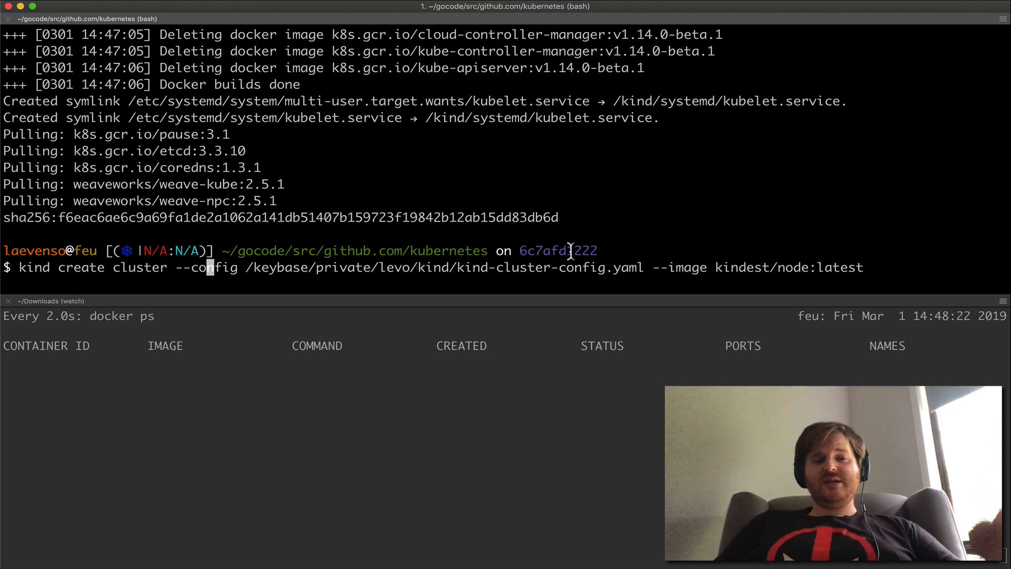
mouse_move(245, 274)
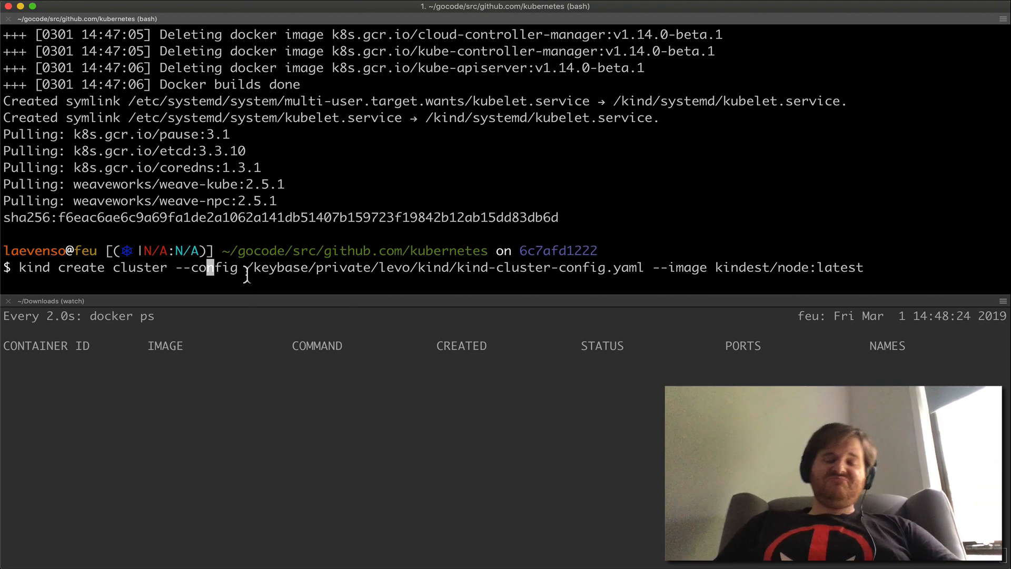
Step: Lower the worker replicas in the cluster config in vi, then check out tags/v1.14.0-beta.1
double_click(347, 267)
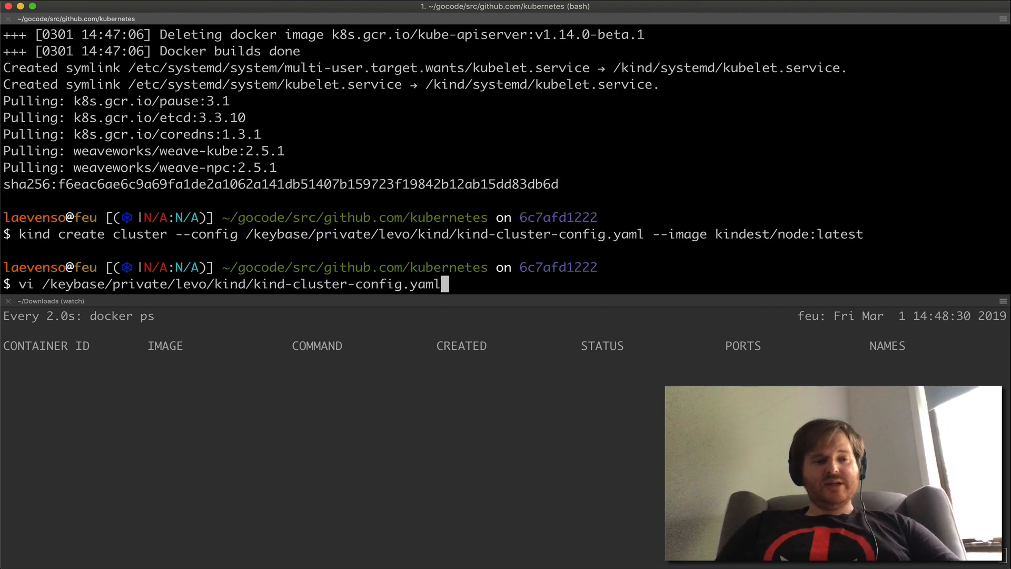
key("Return")
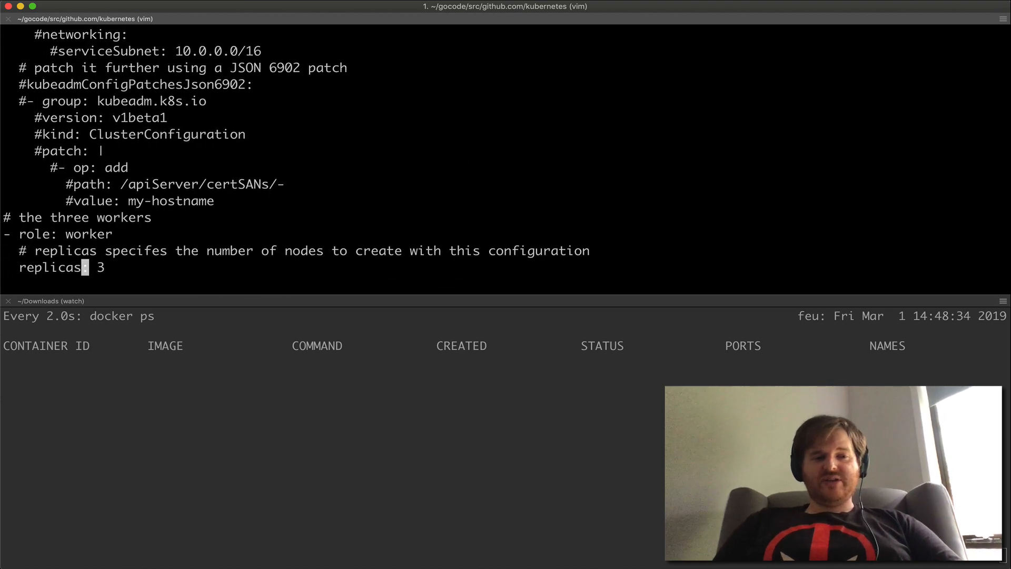
type("1")
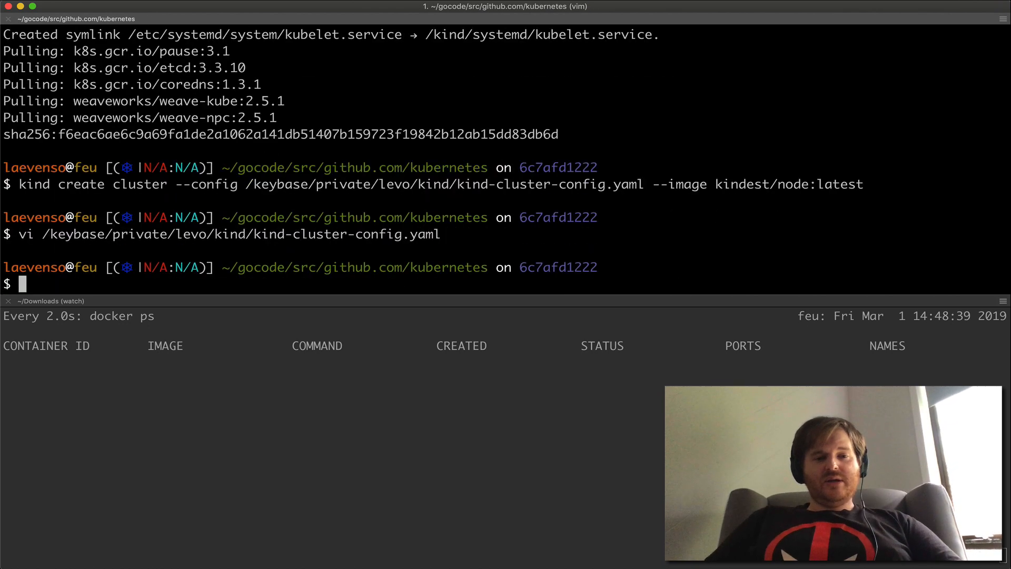
type("git checkout tags/v1.14.0-beta.1")
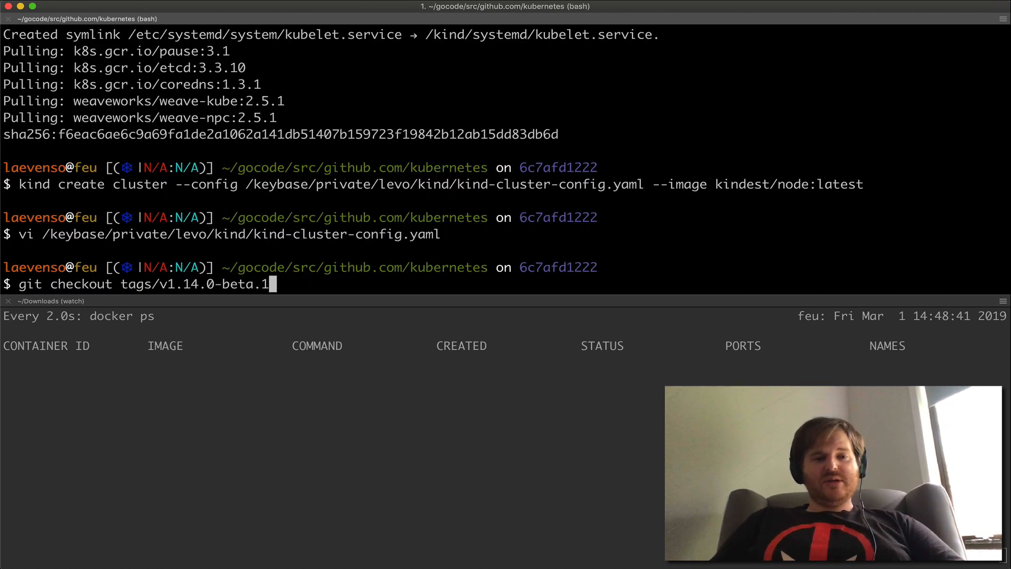
key("Return")
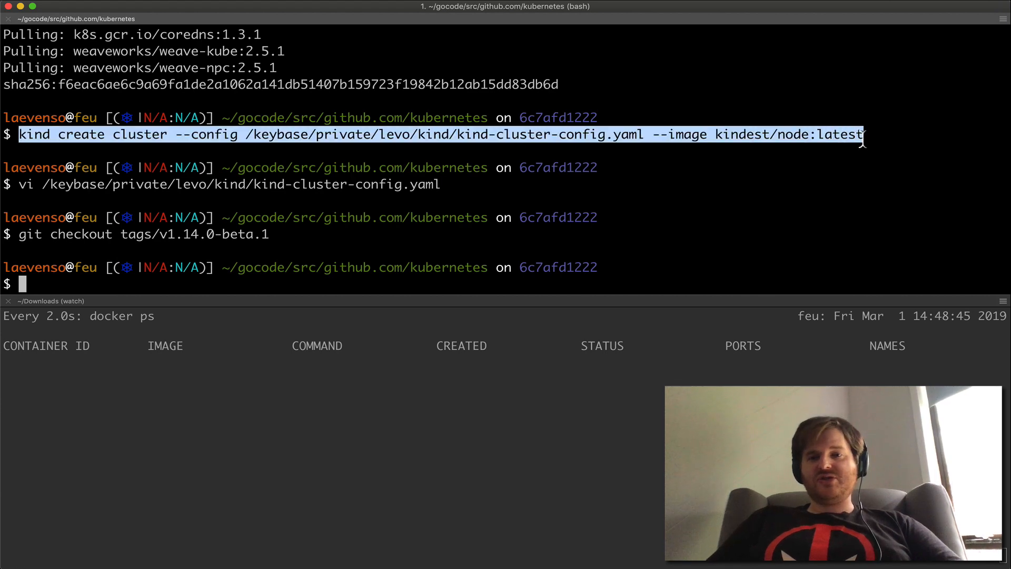
Step: Run kind create cluster with the config file and the kindest/node:latest image
key("Return")
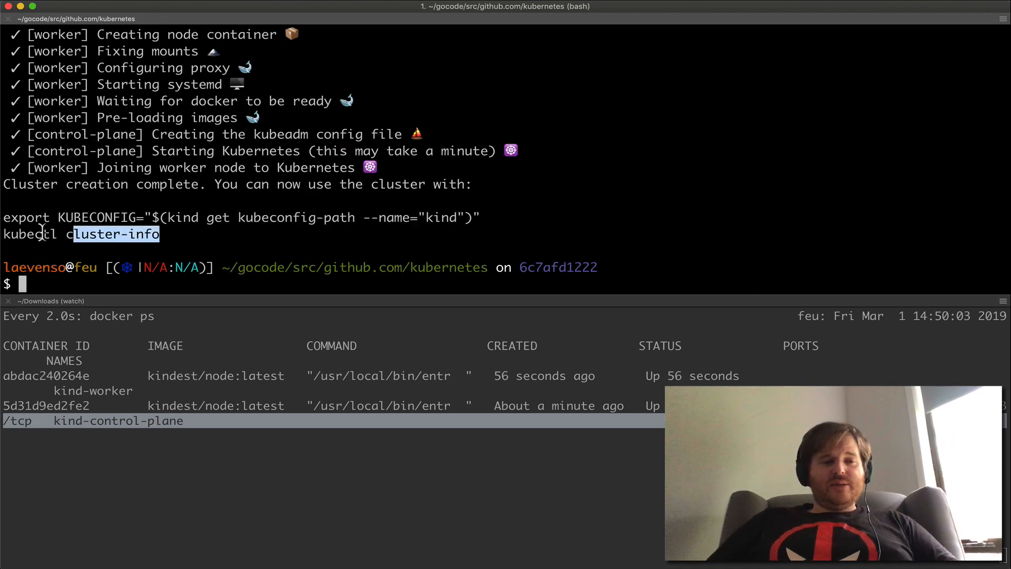
Step: Export KUBECONFIG for the kind cluster, show cluster-info, and check kubectl version
key("Return")
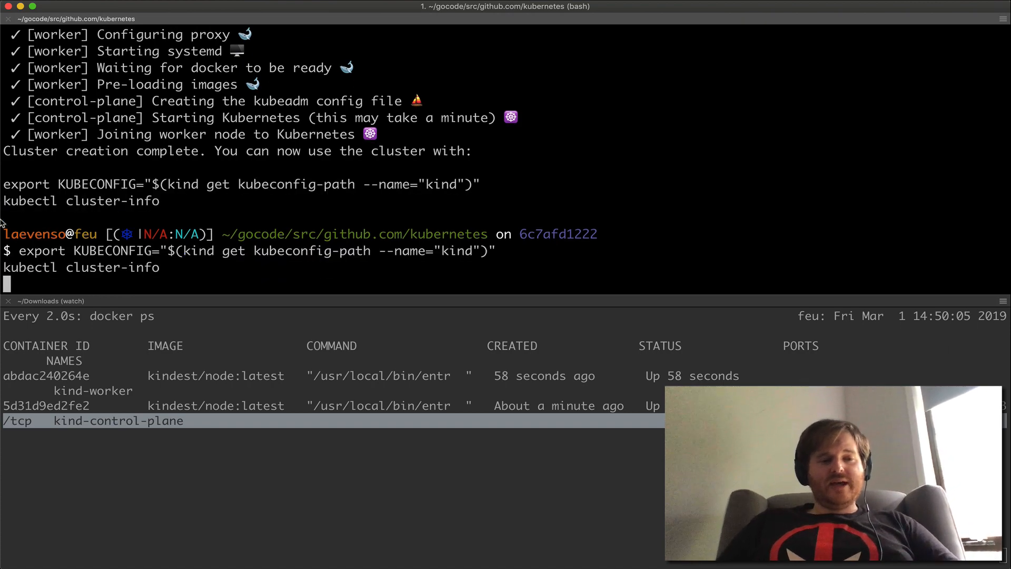
type("kubectl ve")
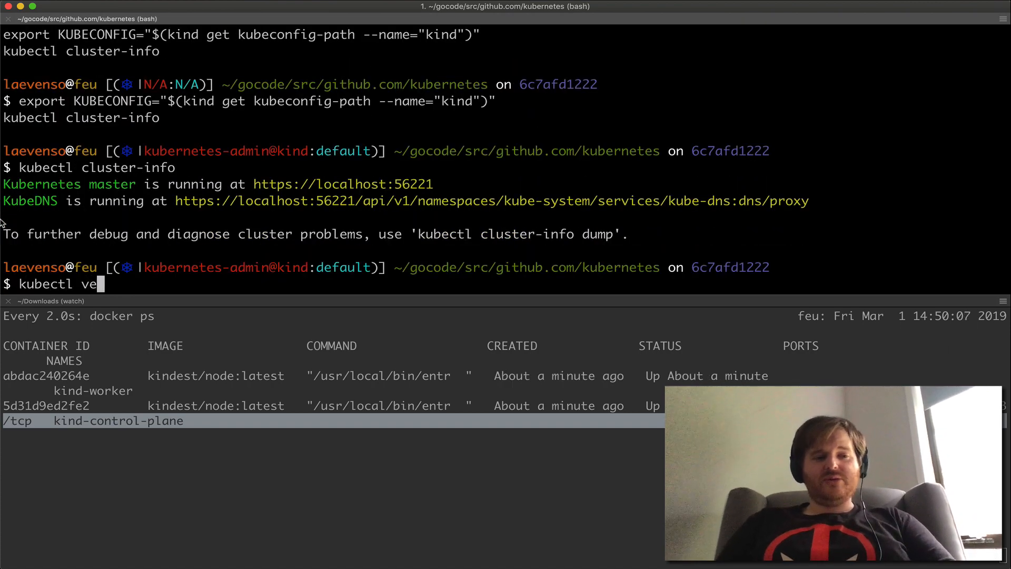
key("ctrl+l")
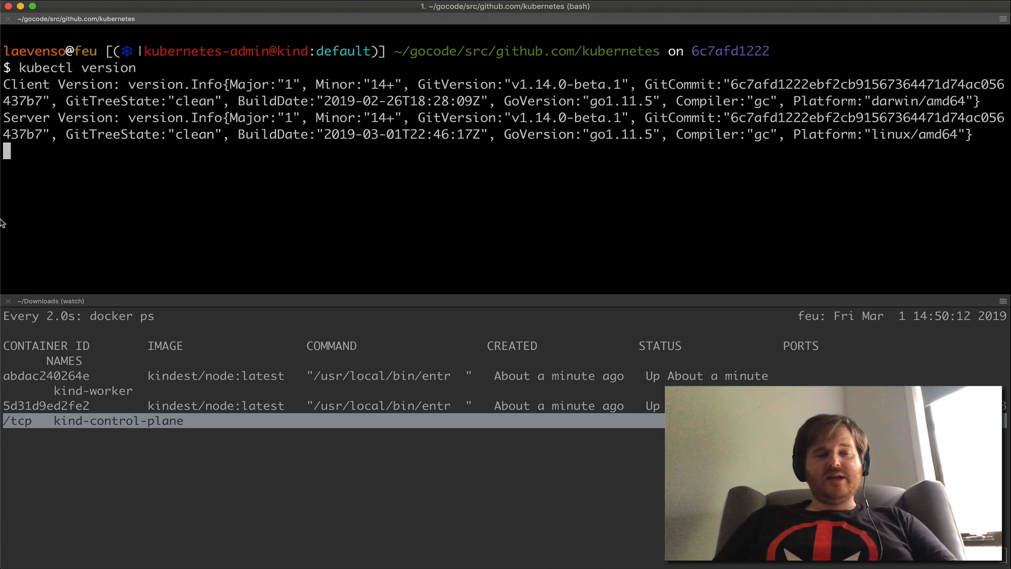
Step: List nodes with 'kubectl get nodes -o wide' until both report Ready
type("kubectl get")
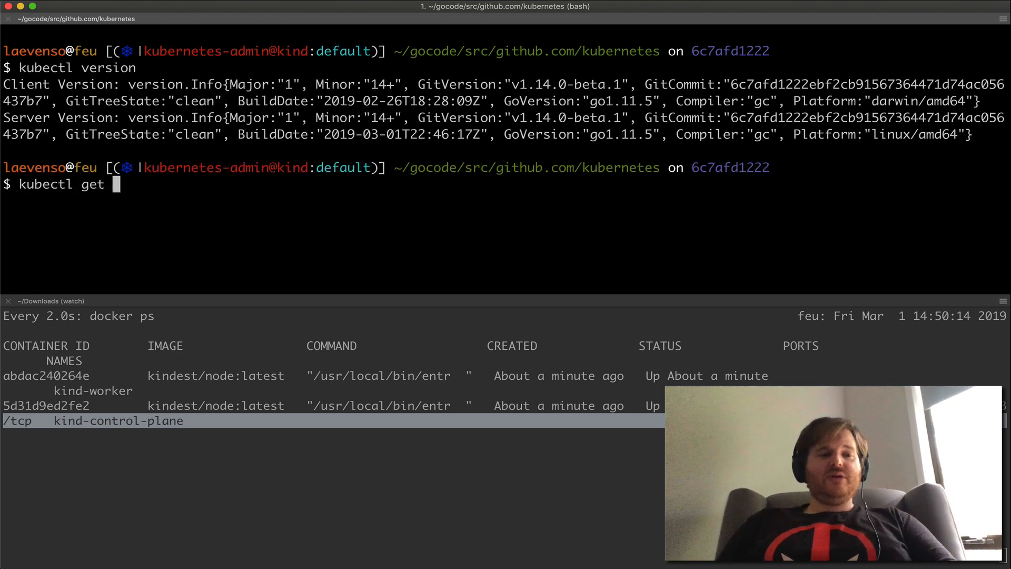
type("nodes --o")
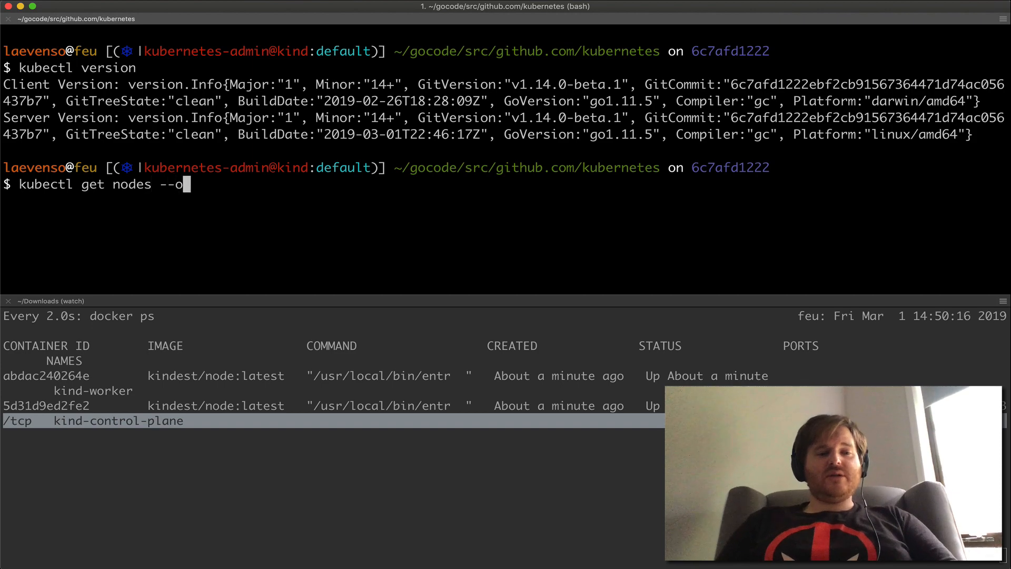
type("wis")
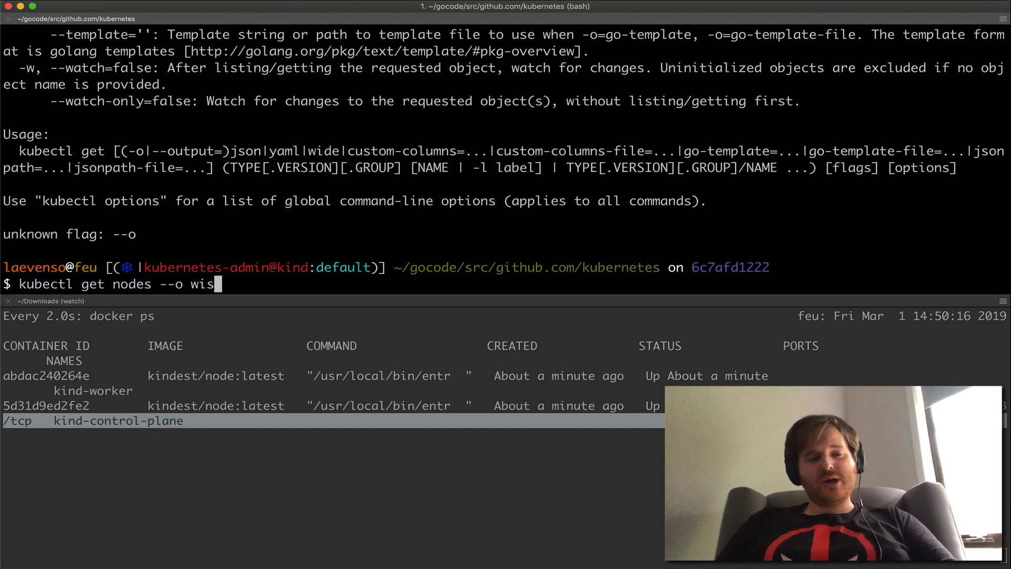
key("ctrl+c")
type("de")
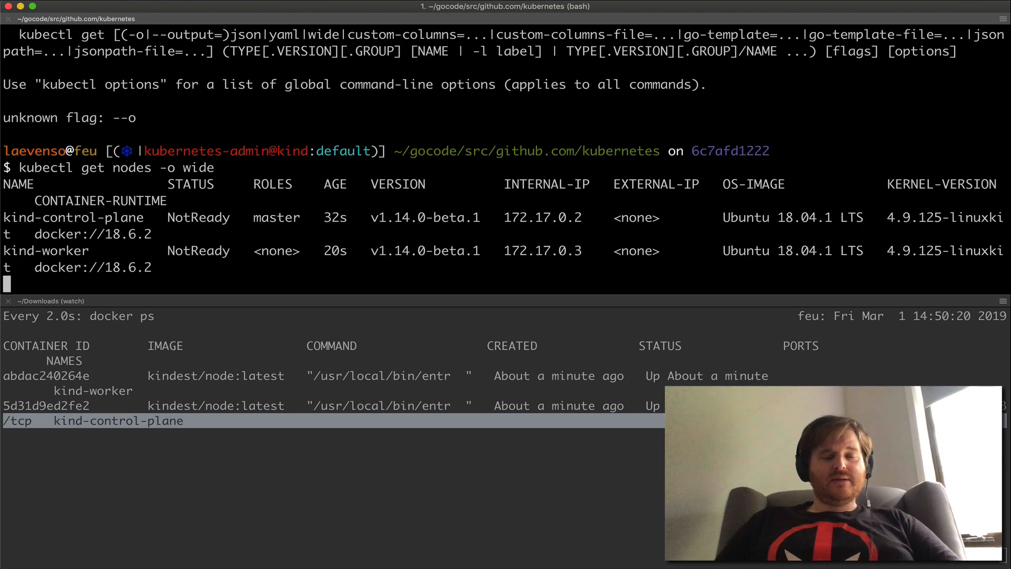
key("Return")
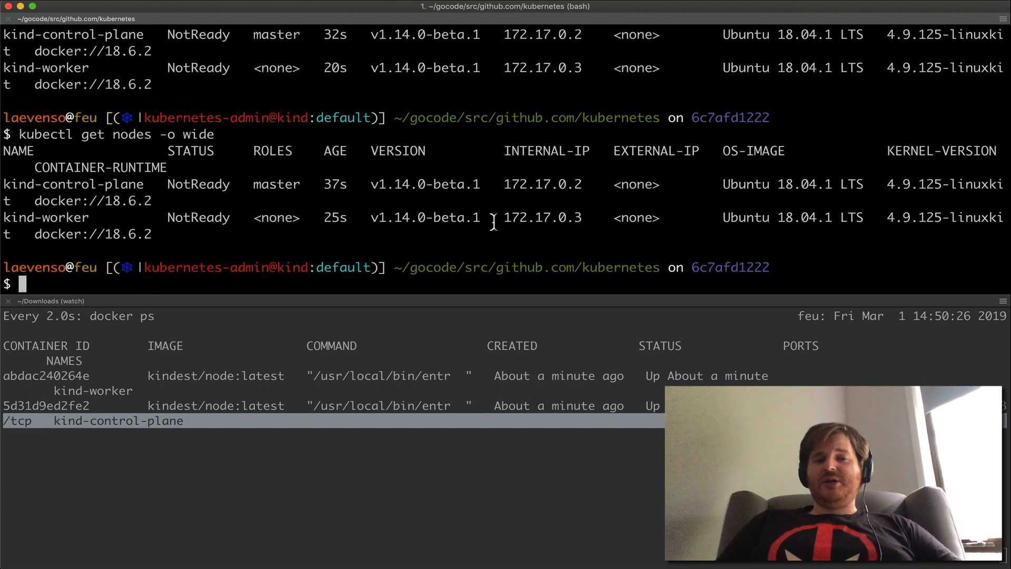
mouse_move(845, 218)
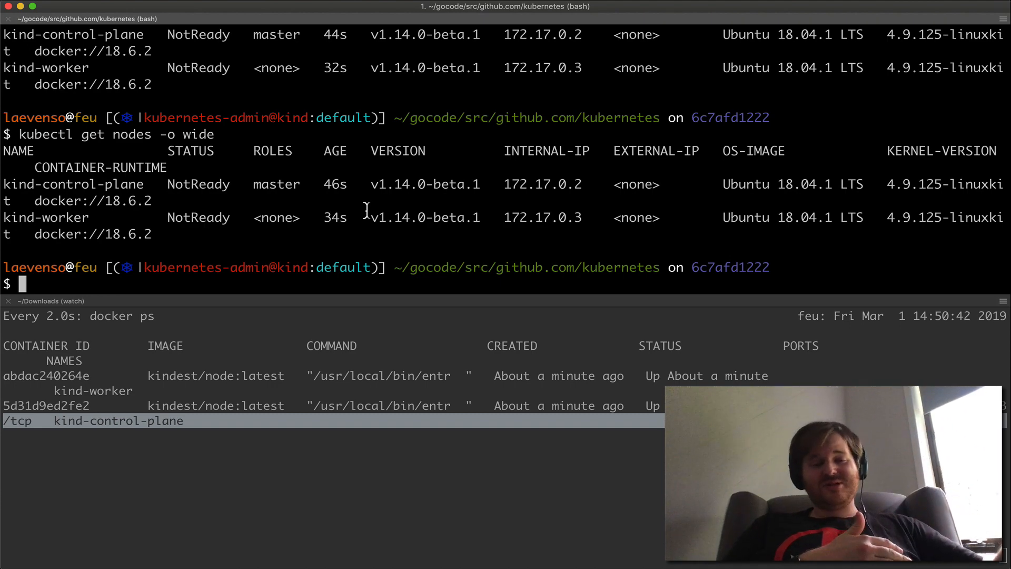
type("kubectl get nodes -o wide")
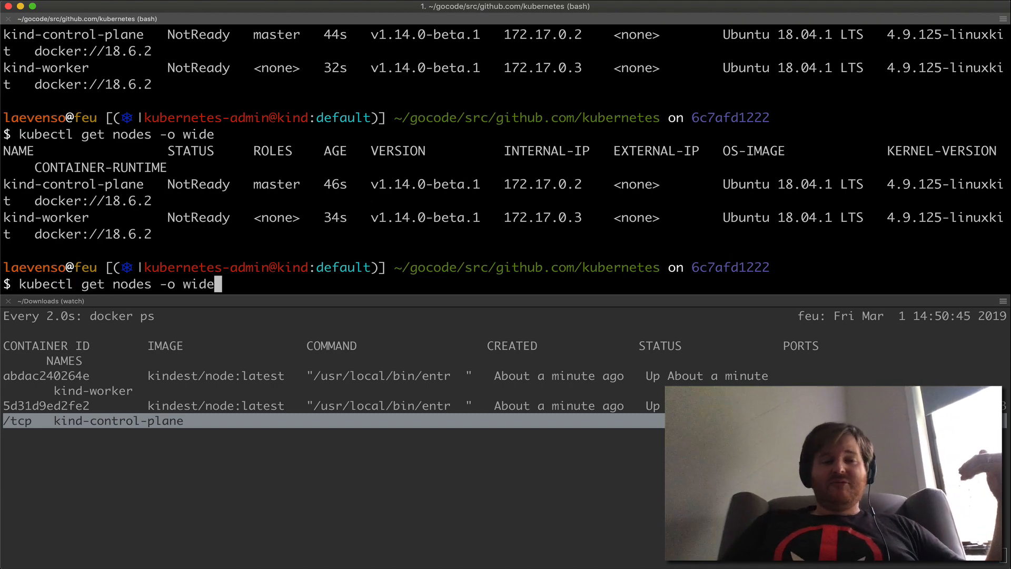
key("Return")
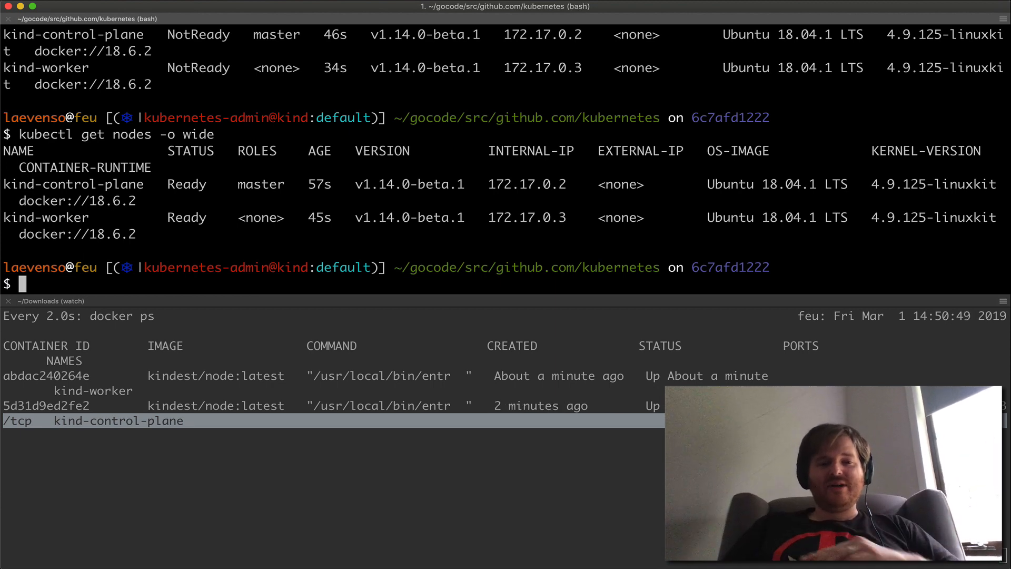
Step: List the kube-system pods to confirm coredns, kube-proxy and weave-net are Running
type("kubectl get p")
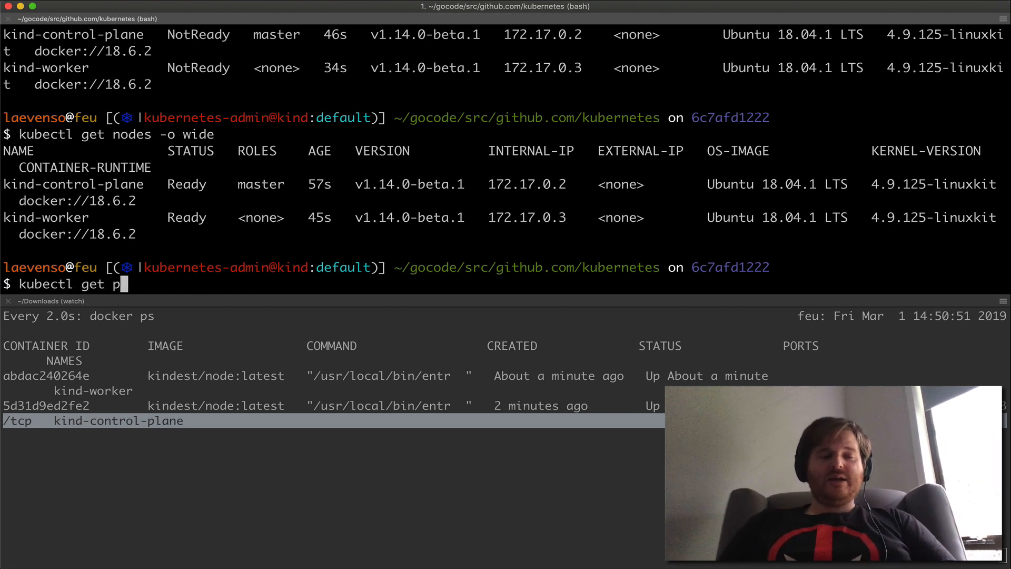
type("ods -n kube-system")
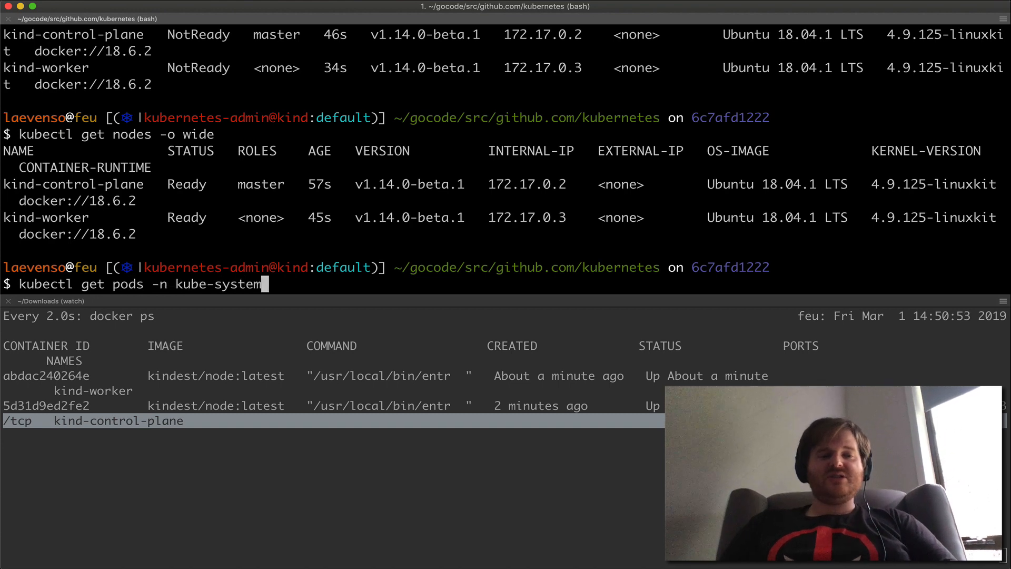
key("Return")
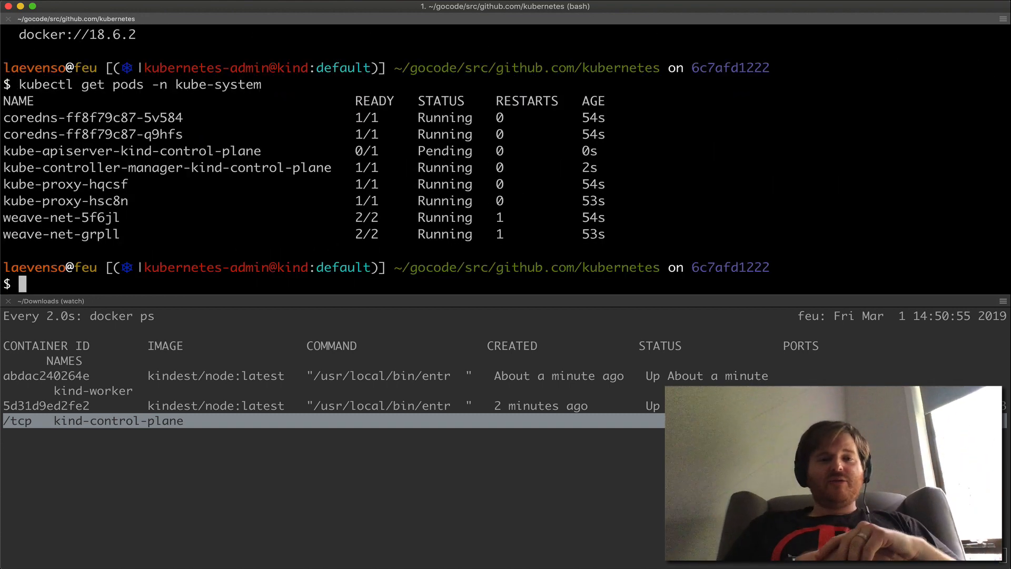